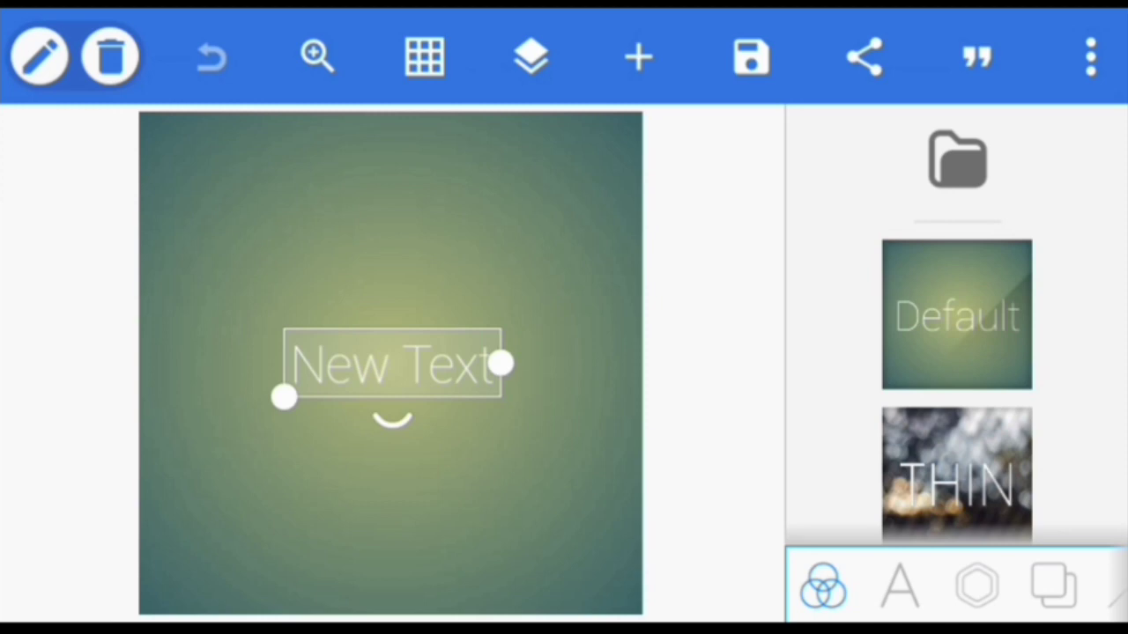
Step: Add a diamond shape and give it a thick black outline
left_click(976, 586)
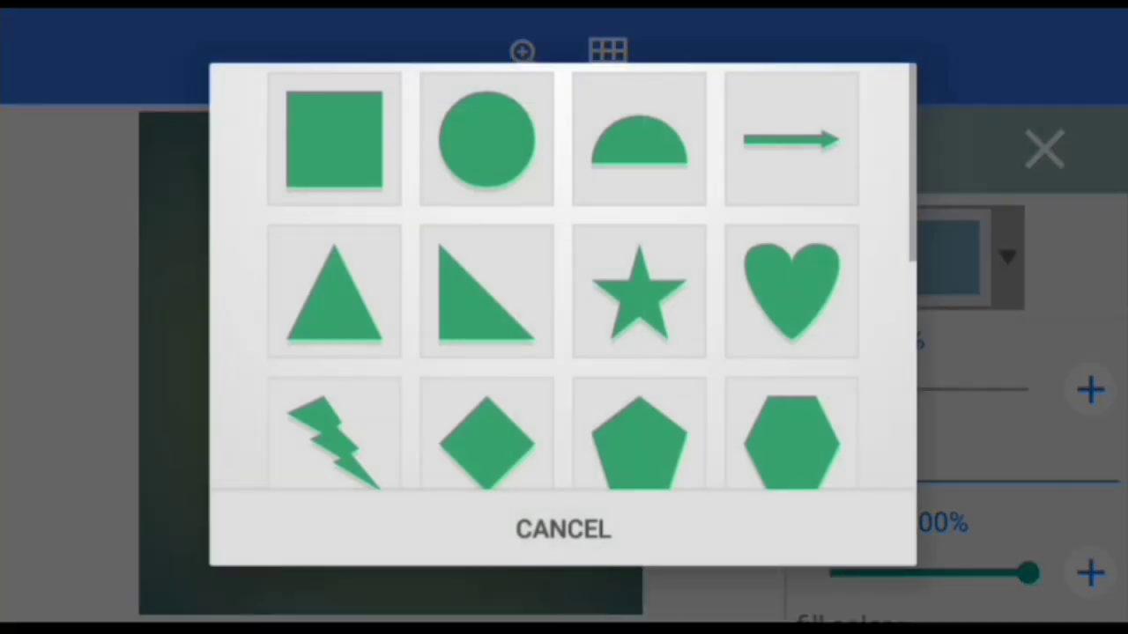
left_click(487, 441)
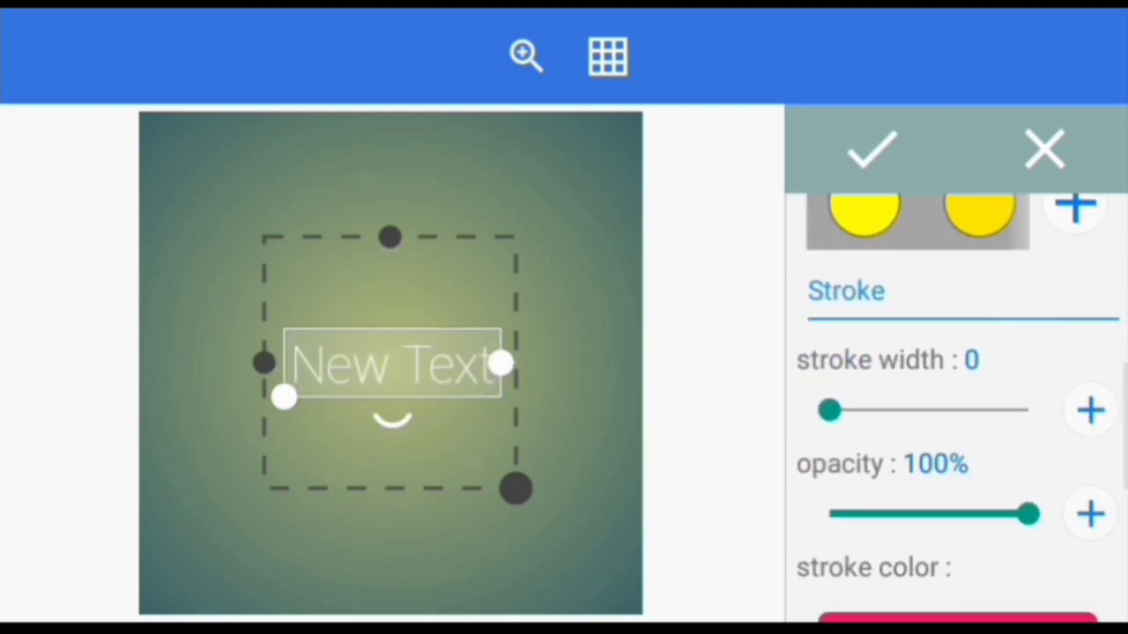
left_click_drag(828, 409, 843, 338)
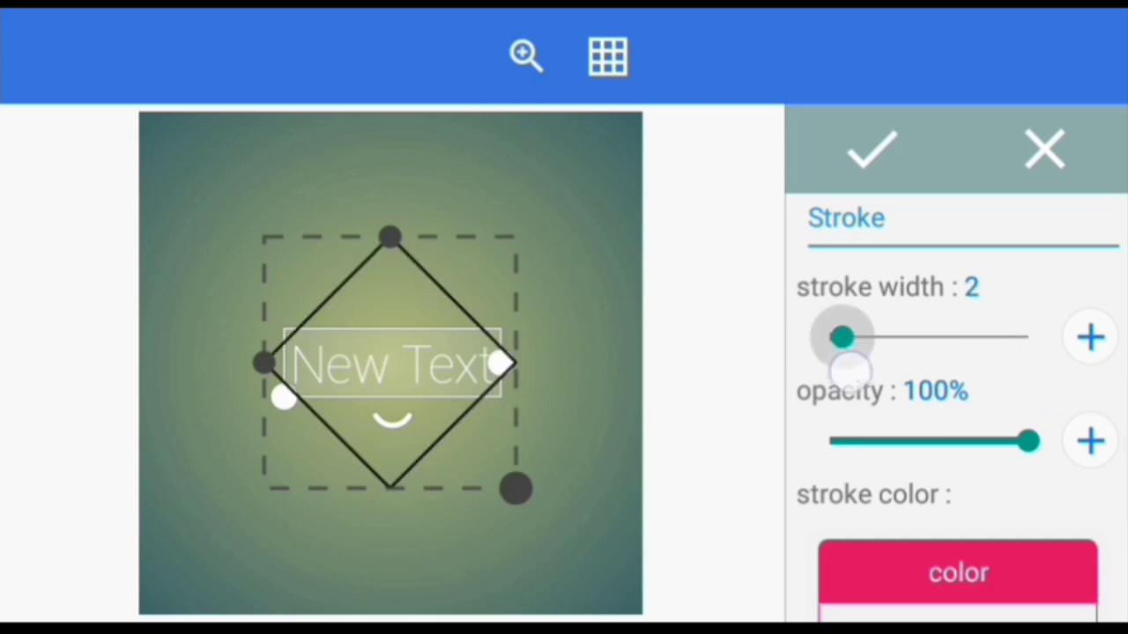
left_click_drag(839, 338, 890, 338)
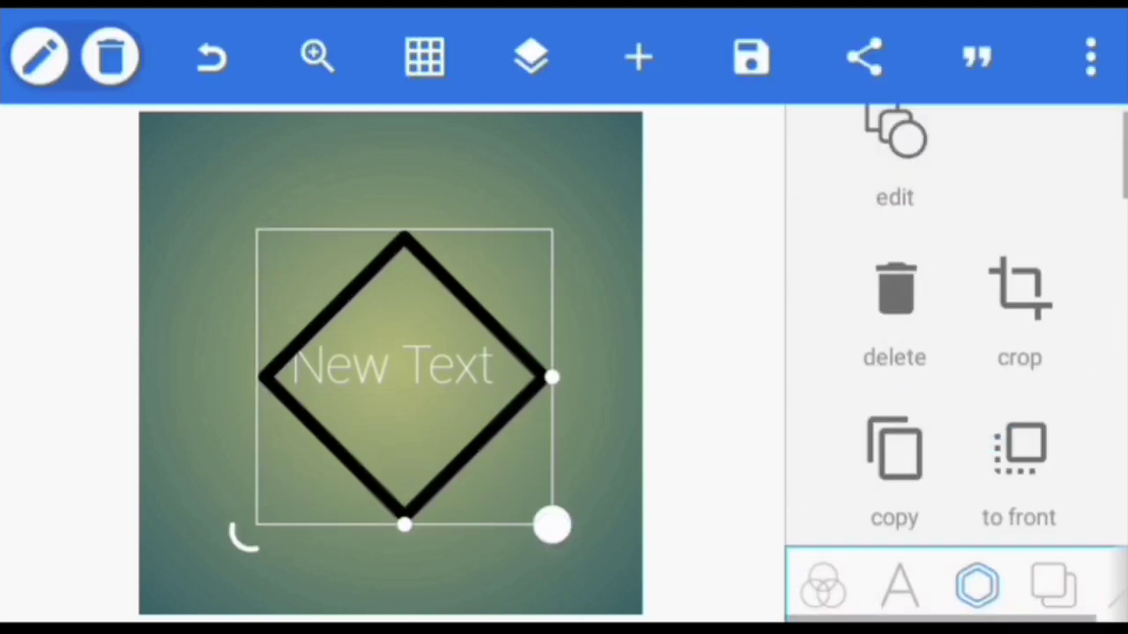
Step: Offset the duplicated diamond slightly and bring up the Layers list
left_click_drag(550, 525, 519, 511)
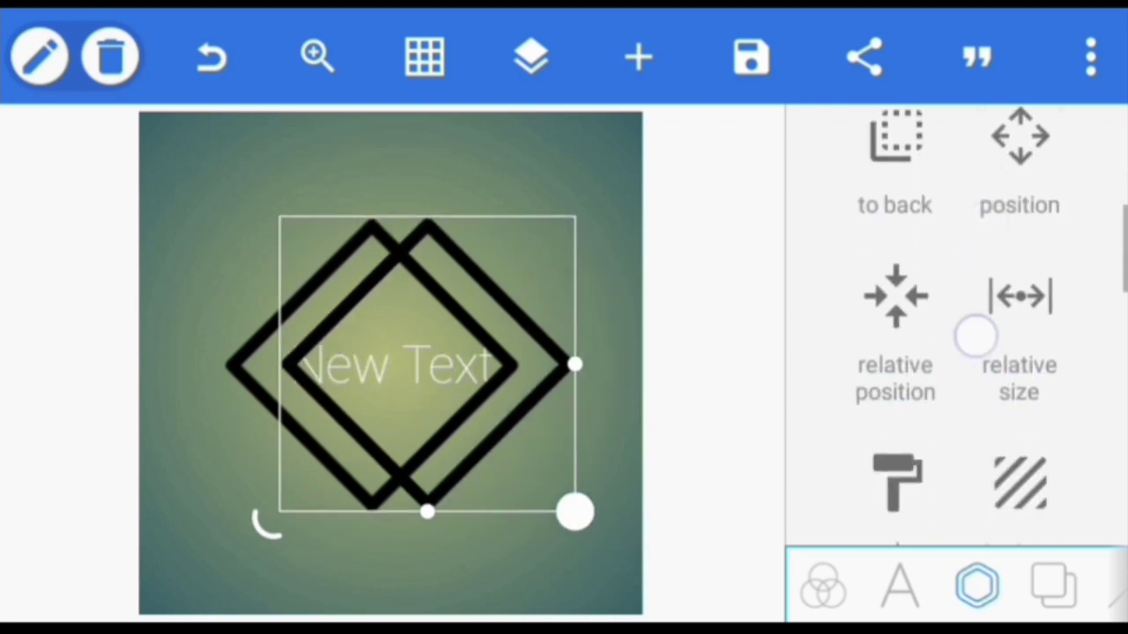
left_click(1019, 150)
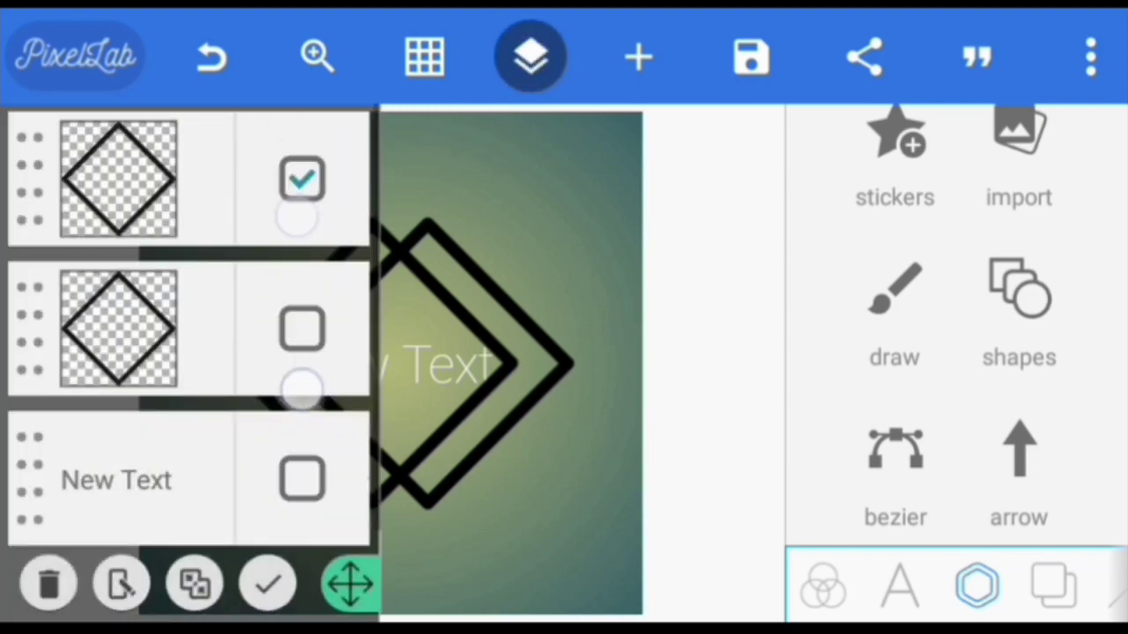
Step: Merge the two selected diamond layers into one emblem and confirm
left_click(194, 583)
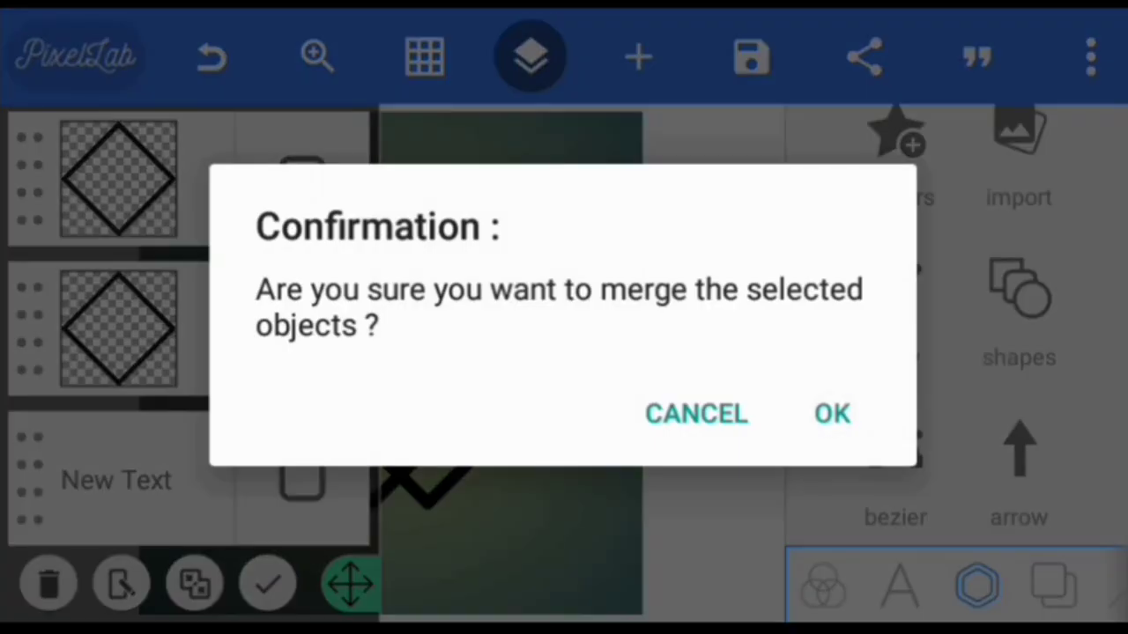
left_click(832, 412)
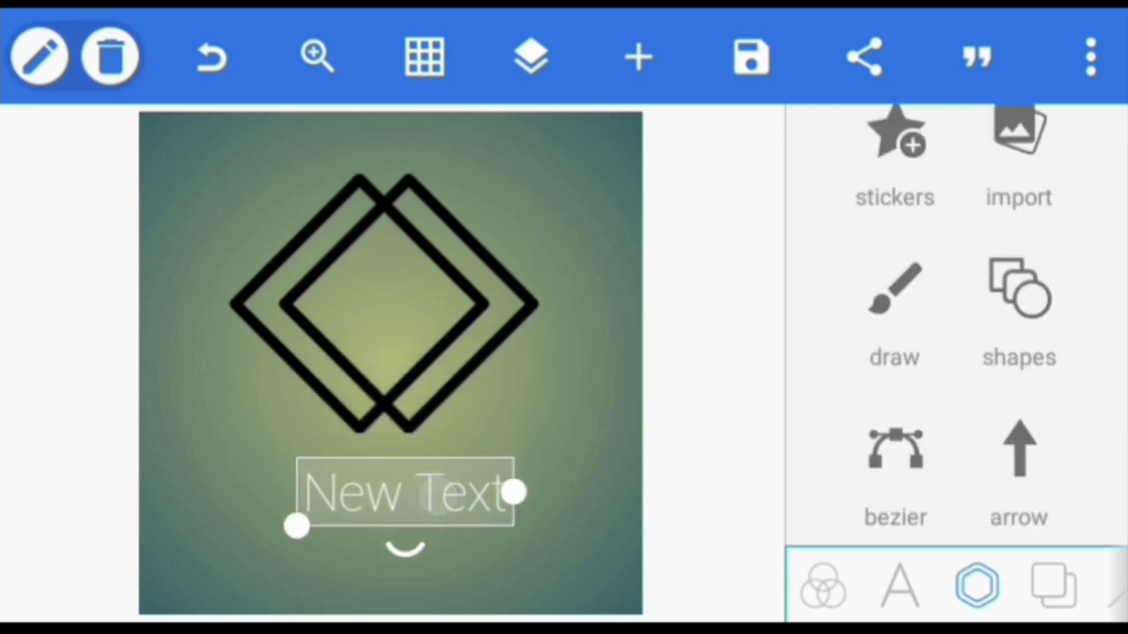
Step: Replace the 'New Text' placeholder with the single letter 's'
double_click(405, 492)
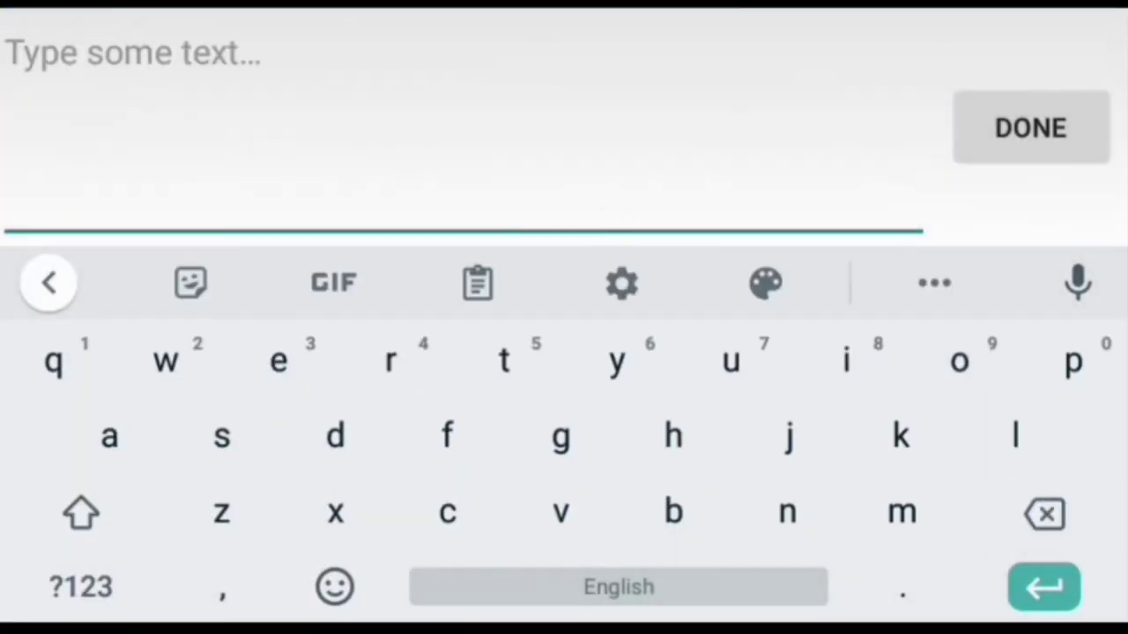
type("s")
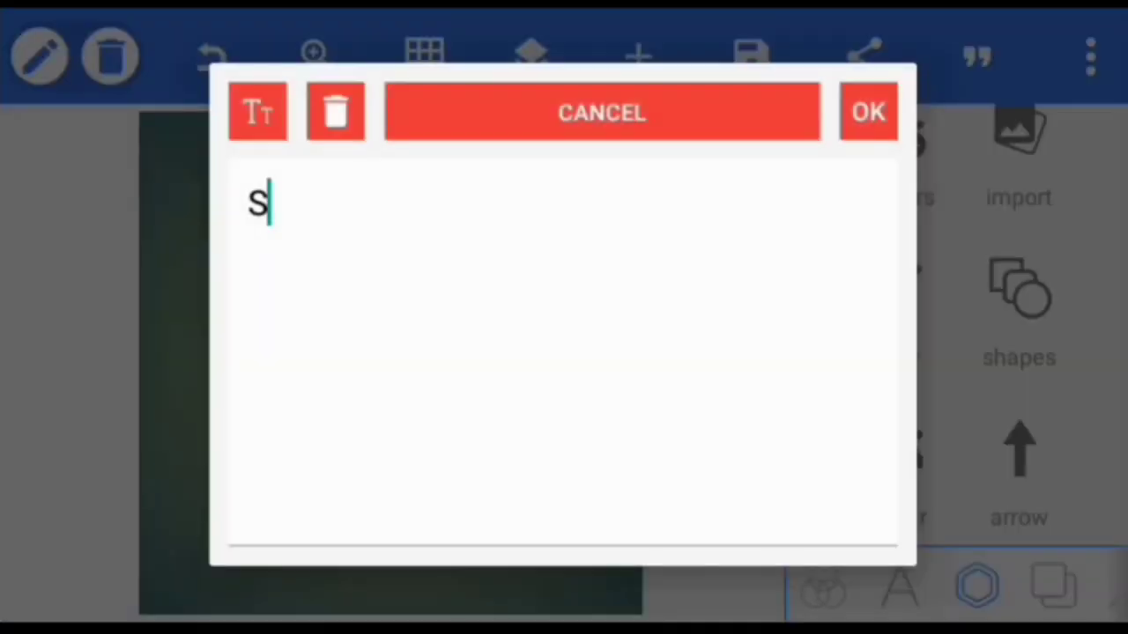
left_click(867, 113)
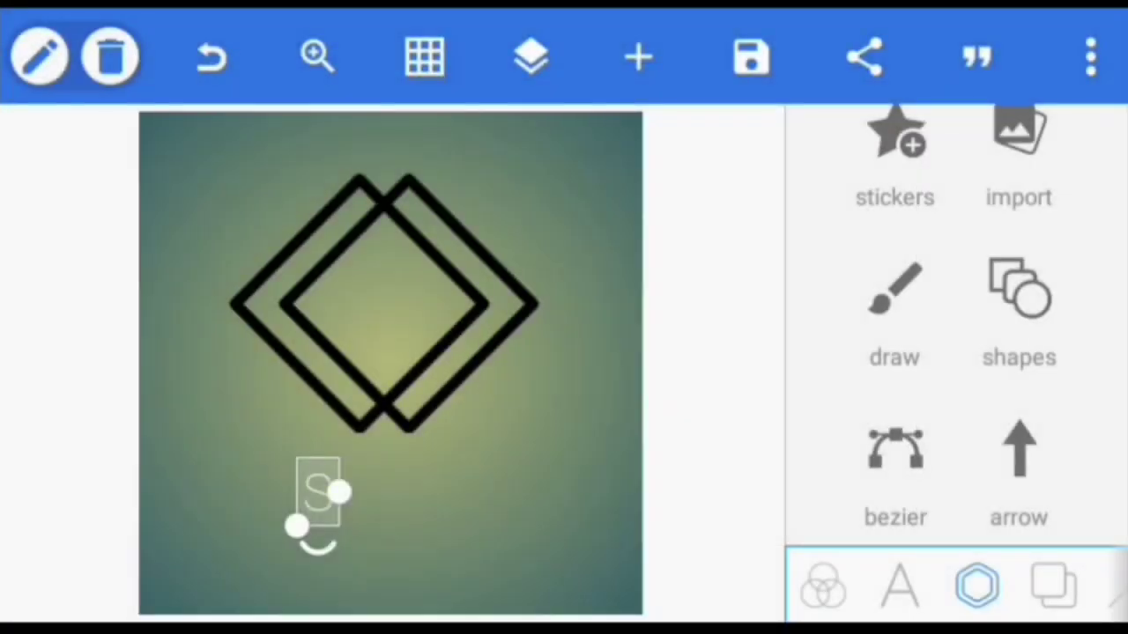
Step: Give the S a bold font and move it inside the merged diamonds
left_click(898, 586)
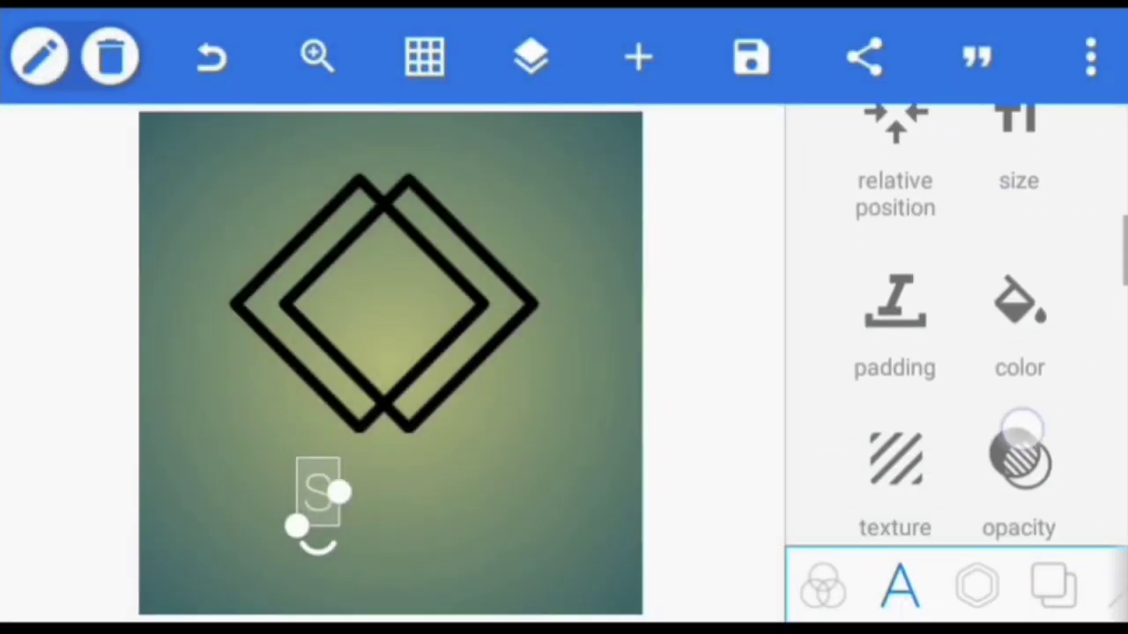
scroll("down", 3)
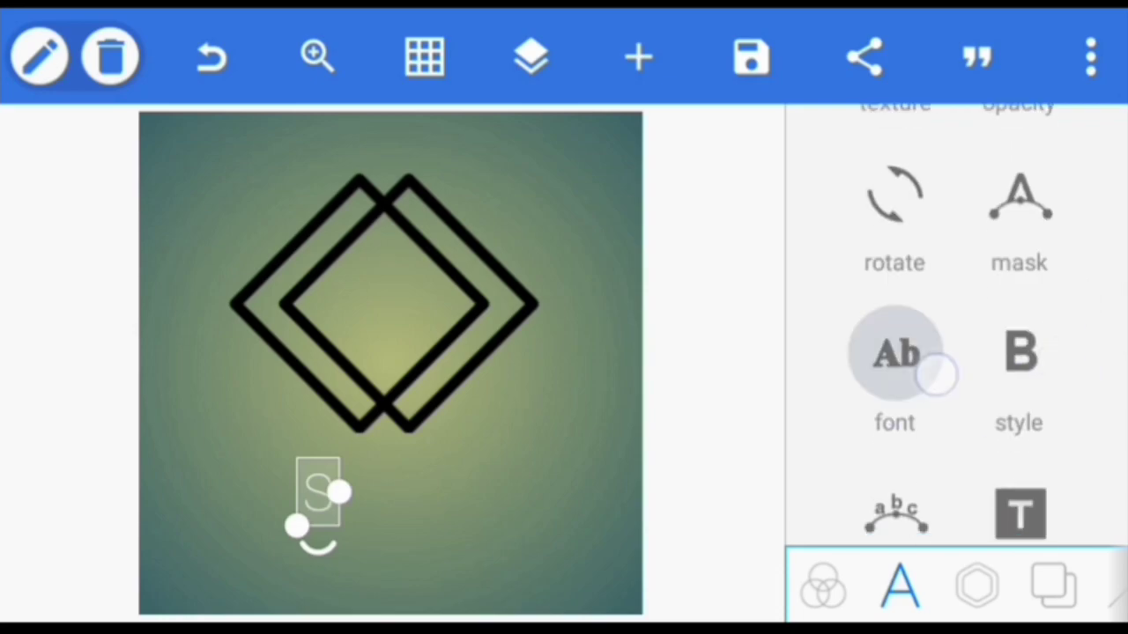
left_click(893, 352)
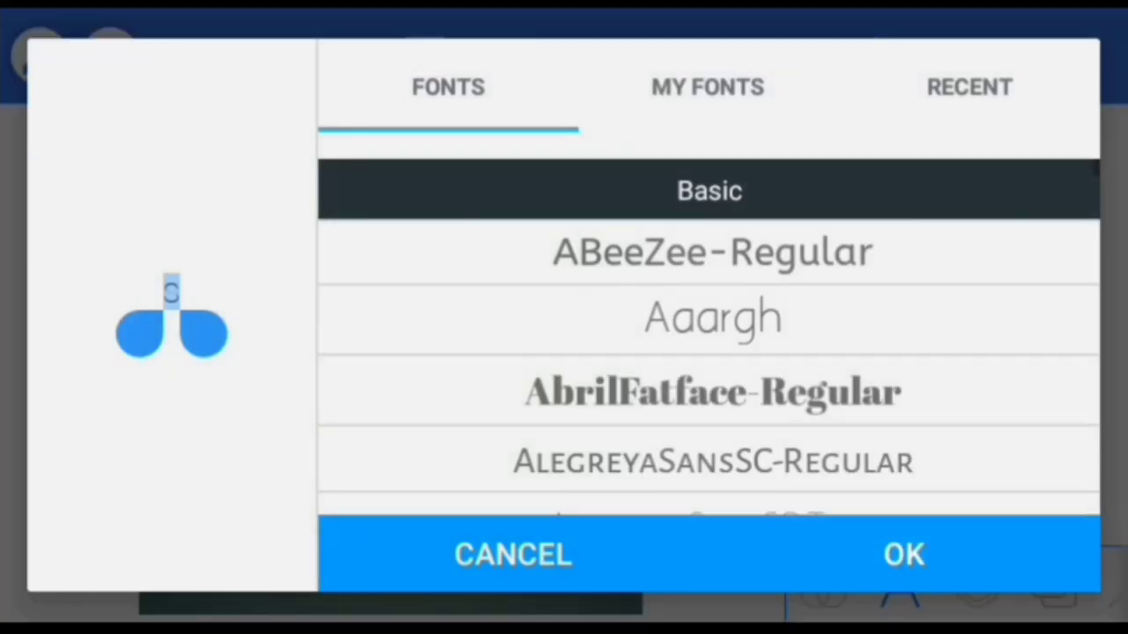
left_click(706, 86)
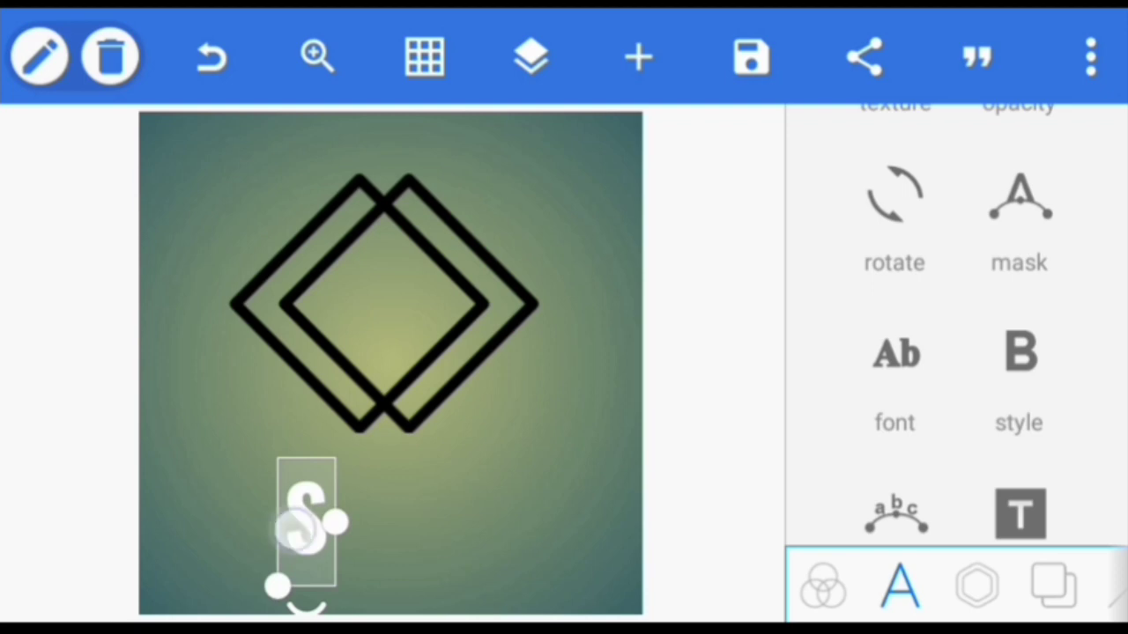
left_click_drag(306, 529, 390, 303)
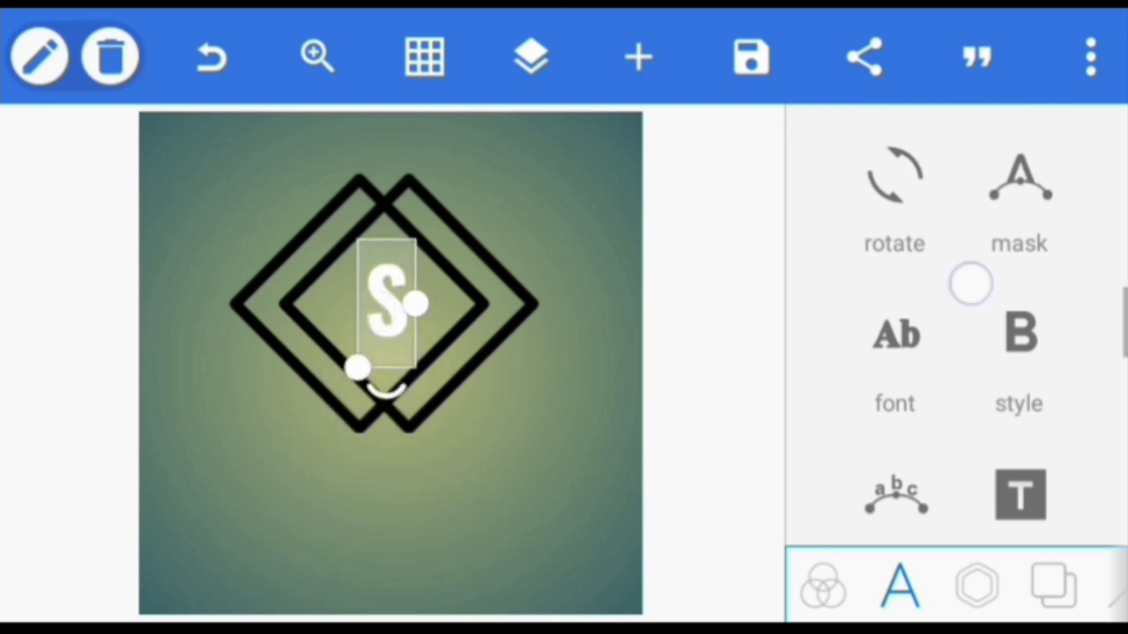
Step: Colour the S black, centre it in the emblem and deselect it
scroll("down", 3)
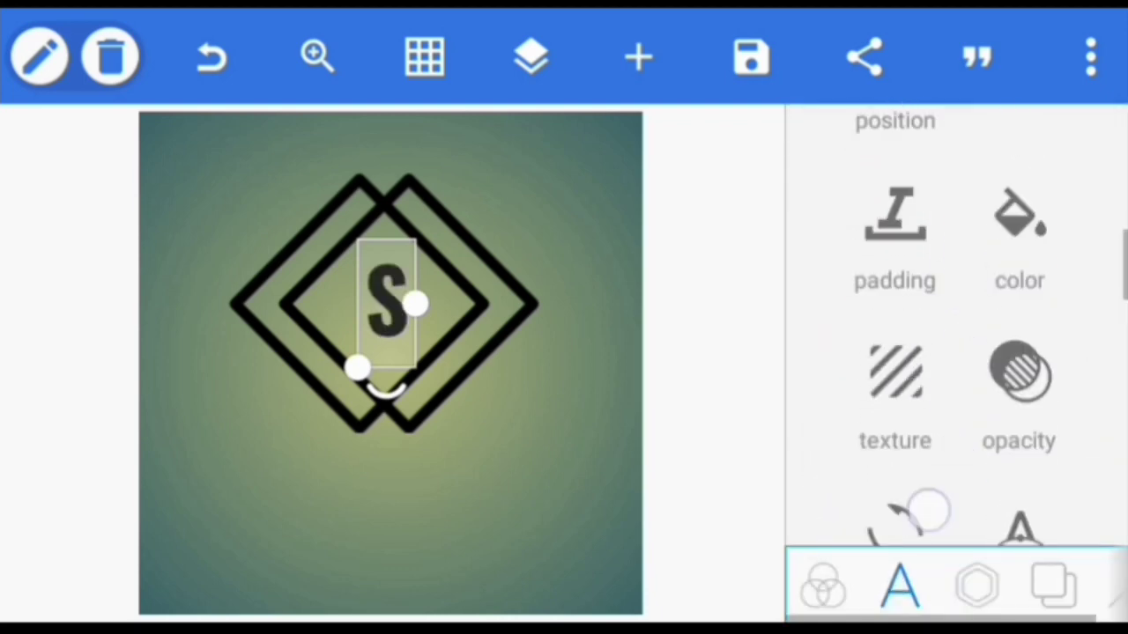
left_click(895, 120)
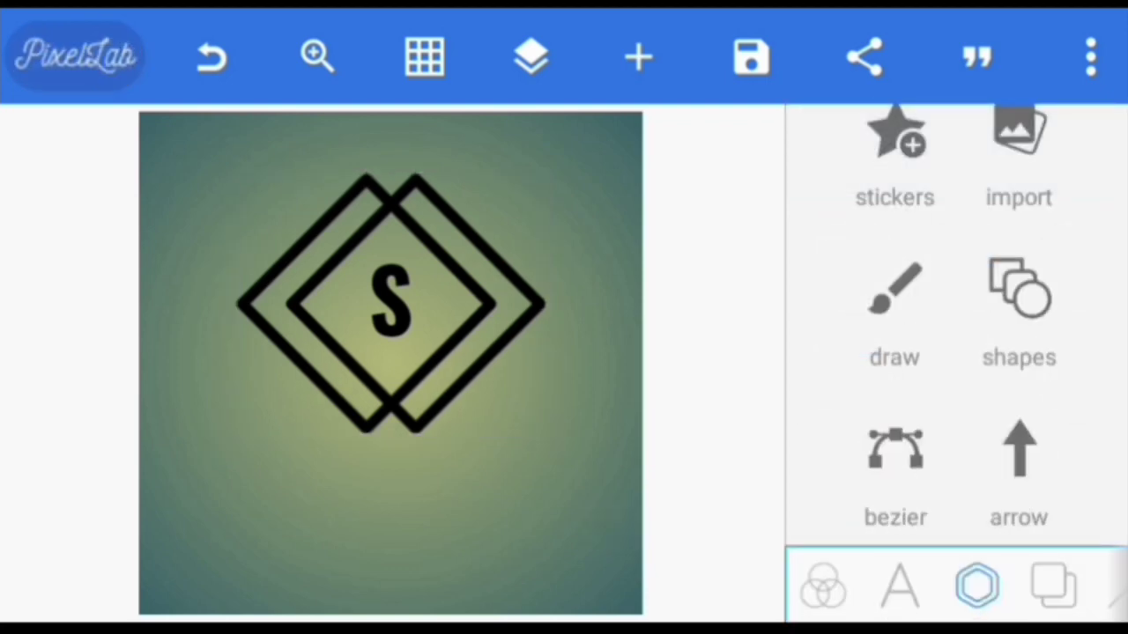
left_click(531, 56)
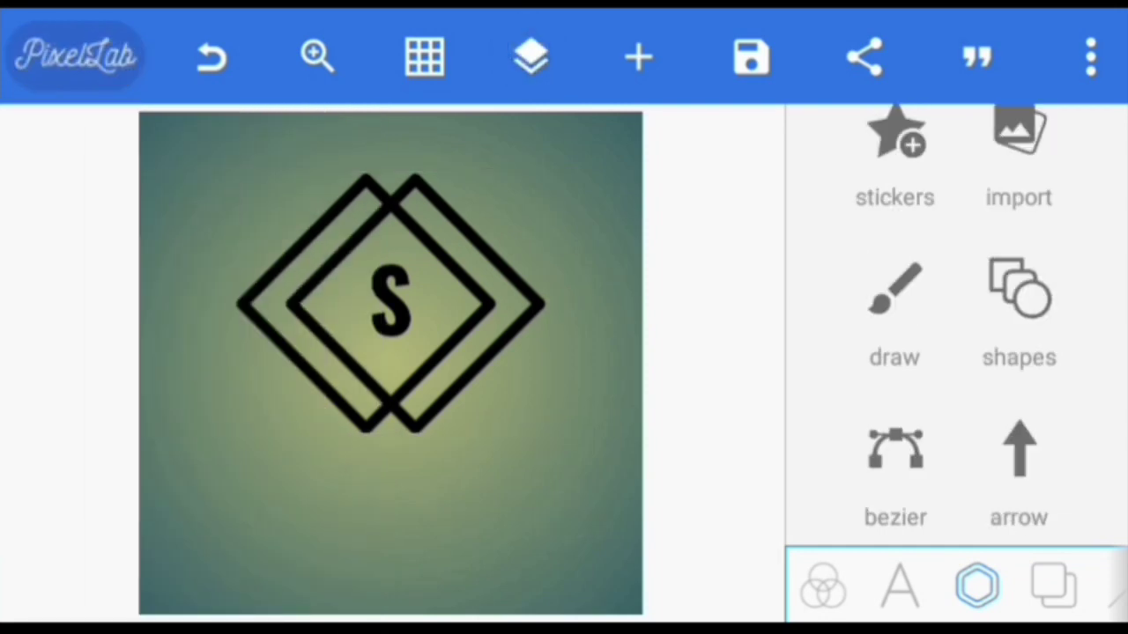
Step: Add a new text element reading 'SRC COMPANY LOGO' below the emblem
left_click(638, 56)
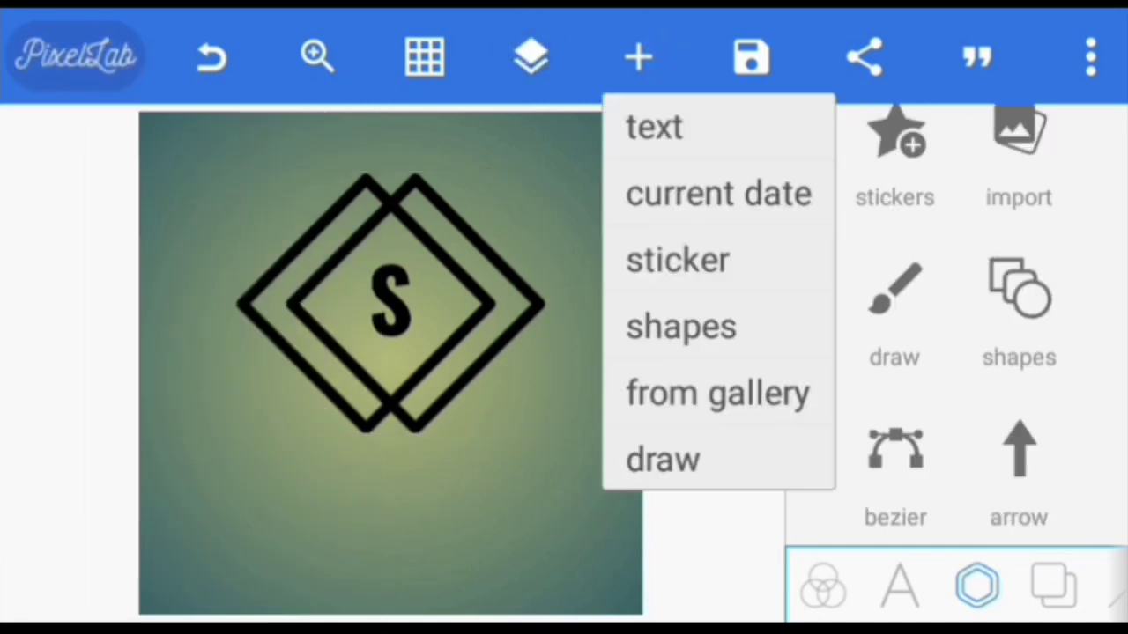
left_click(654, 127)
type("SRC COMPANY")
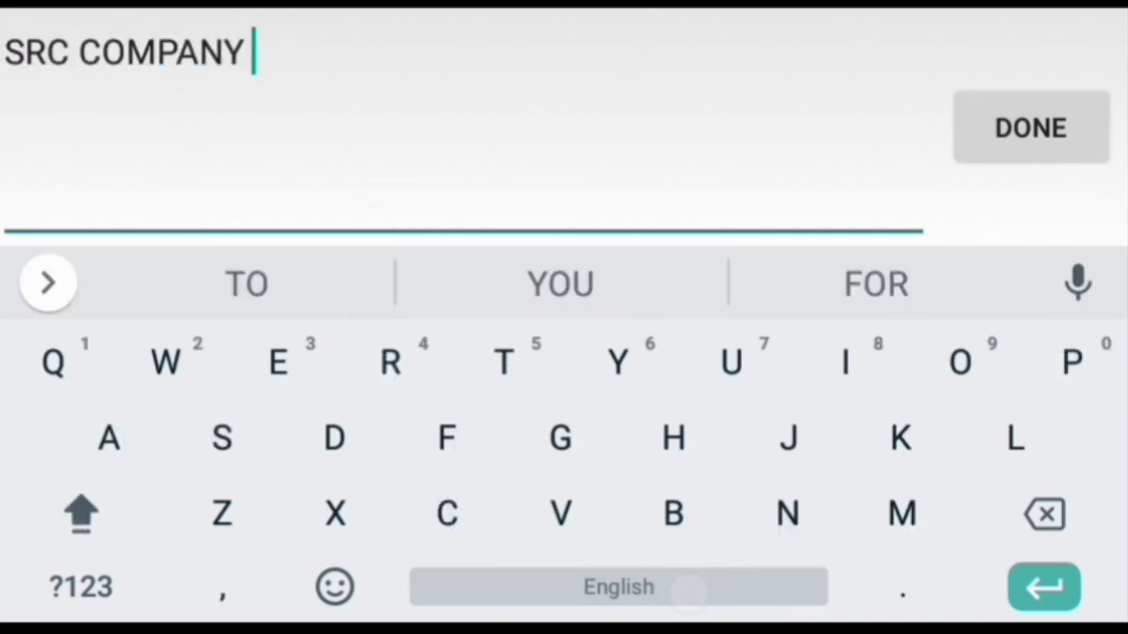
type("LOGO")
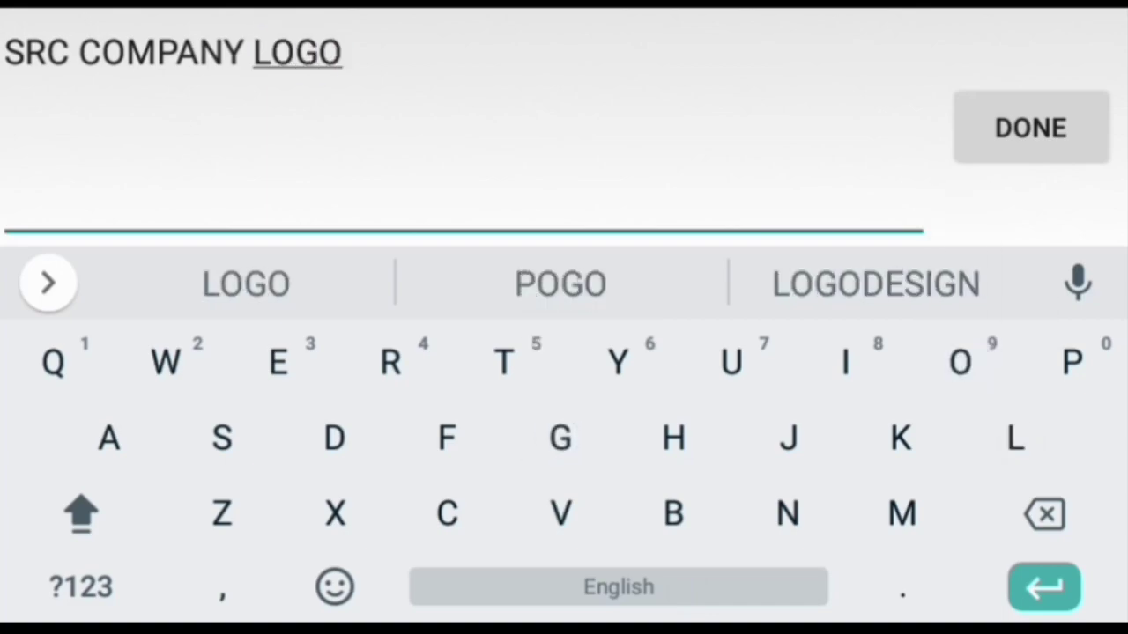
left_click(1029, 127)
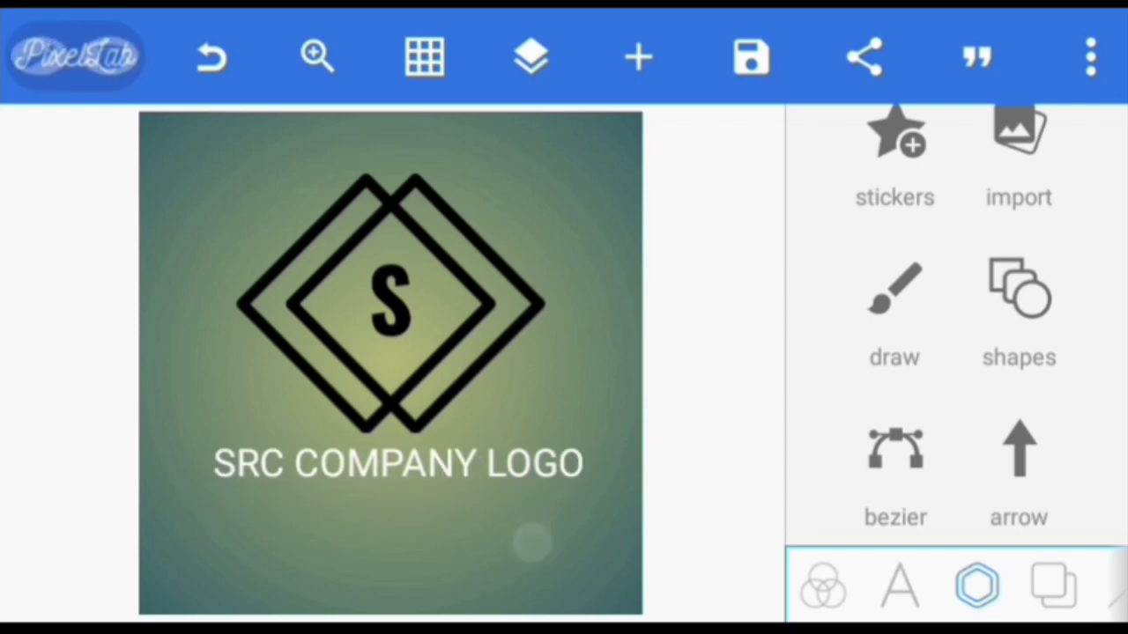
Step: Resize the canvas to the 16:9 Youtube thumbnail preset
left_click(1091, 57)
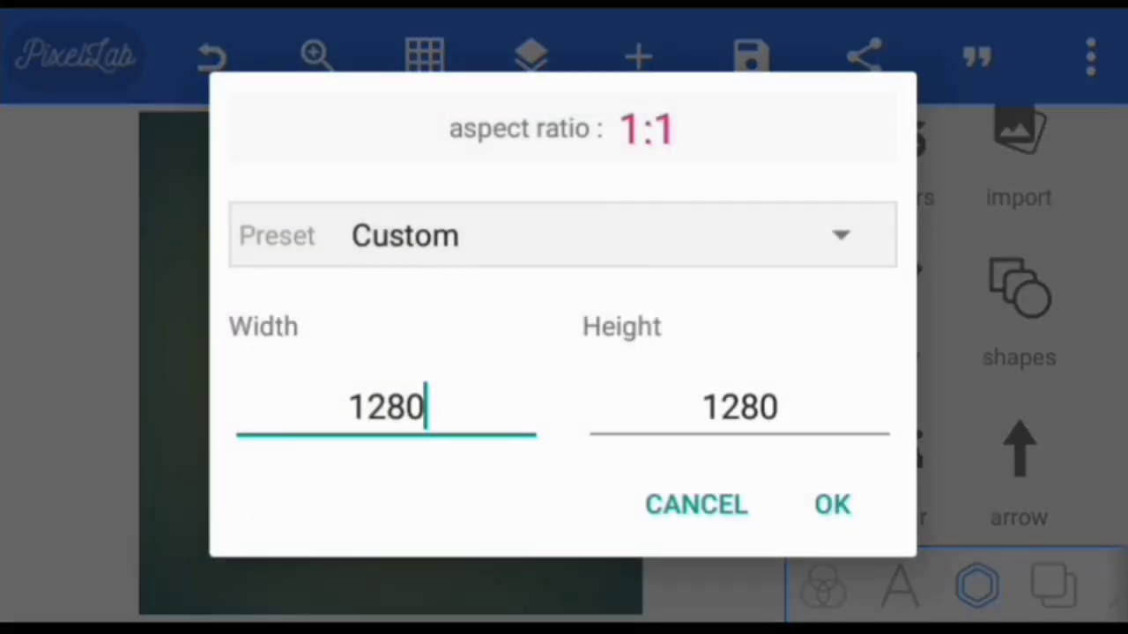
left_click(564, 236)
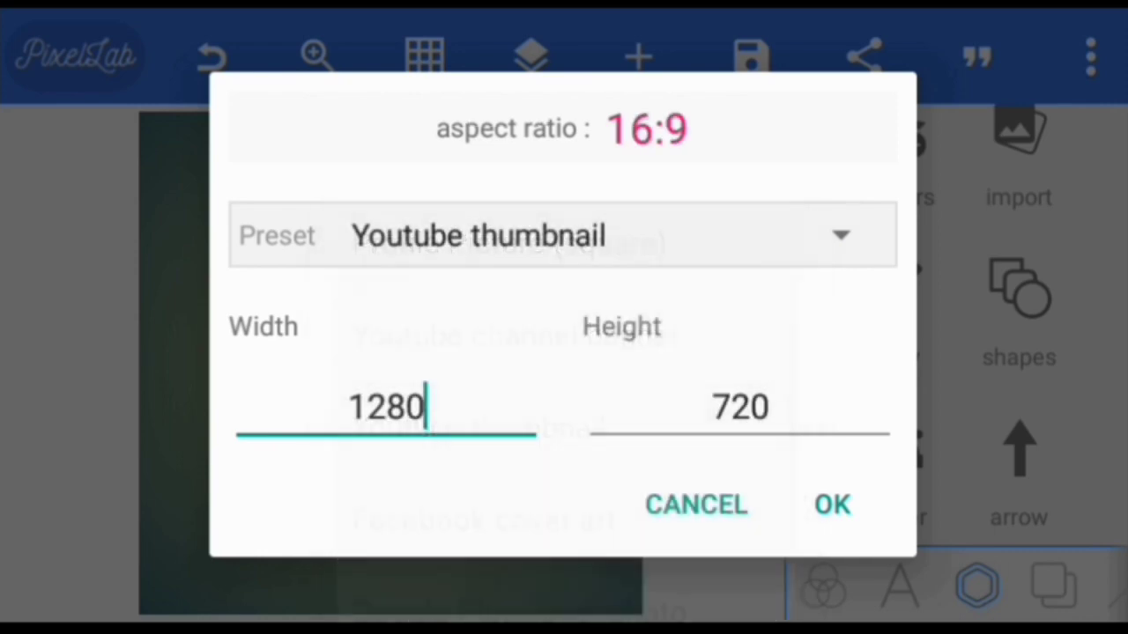
left_click(831, 504)
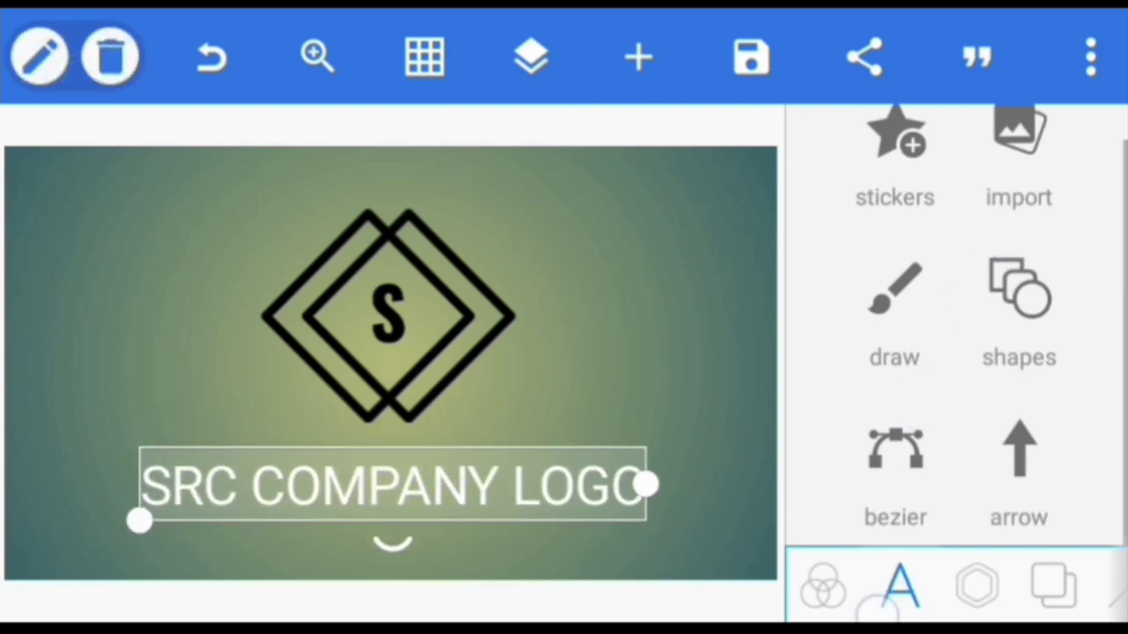
Step: Scroll the saved fonts to a bold typeface and apply it to SRC COMPANY LOGO
scroll("down", 3)
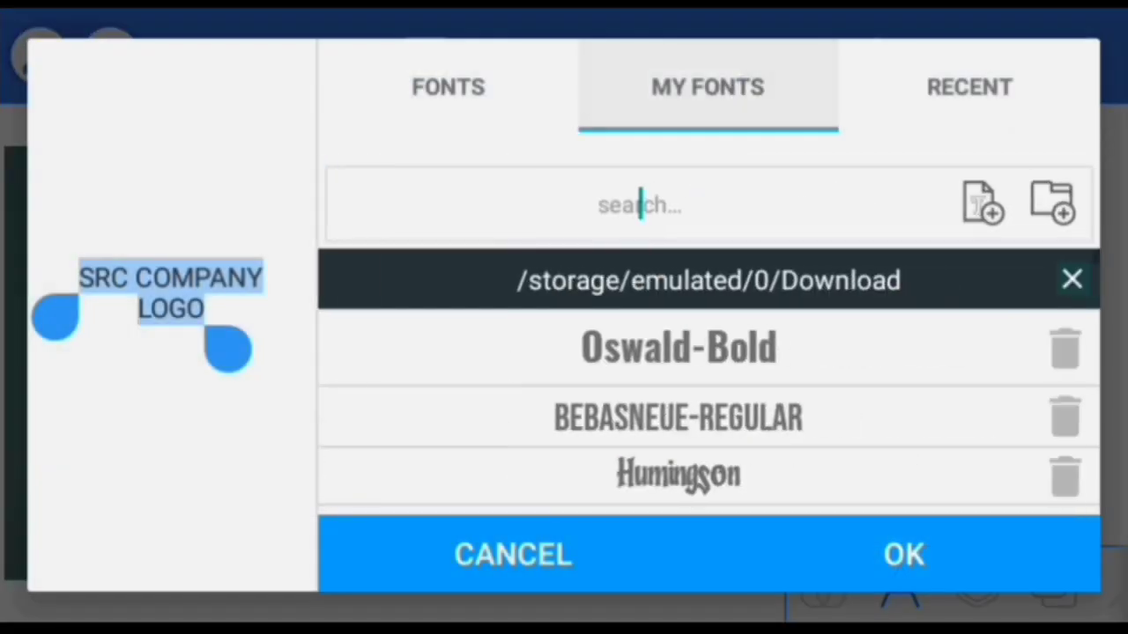
scroll("down", 3)
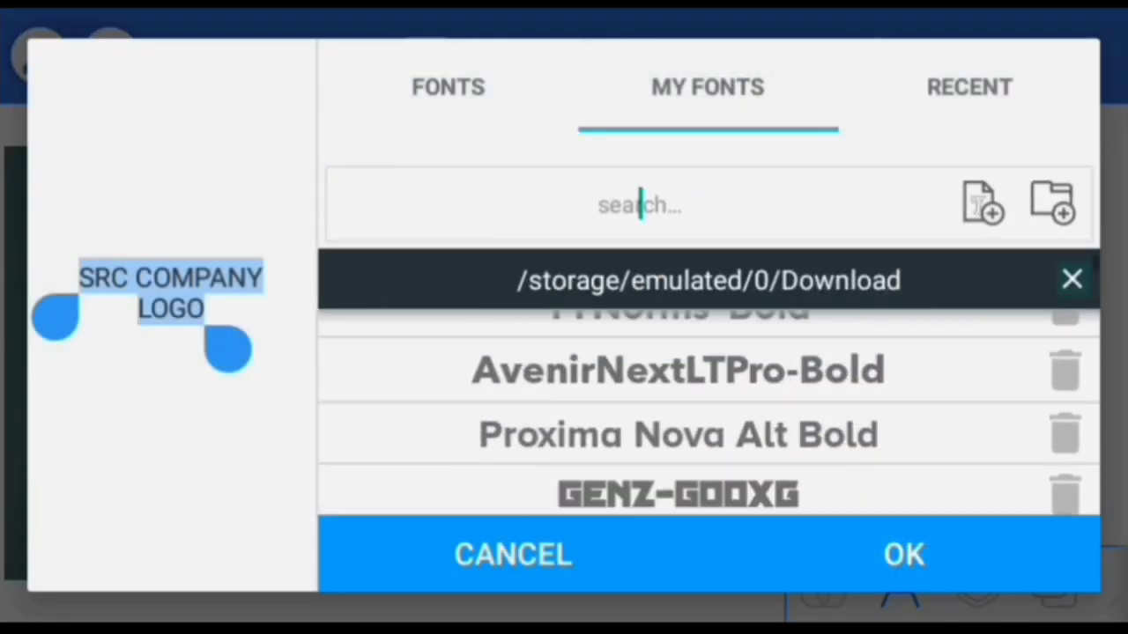
scroll("down", 3)
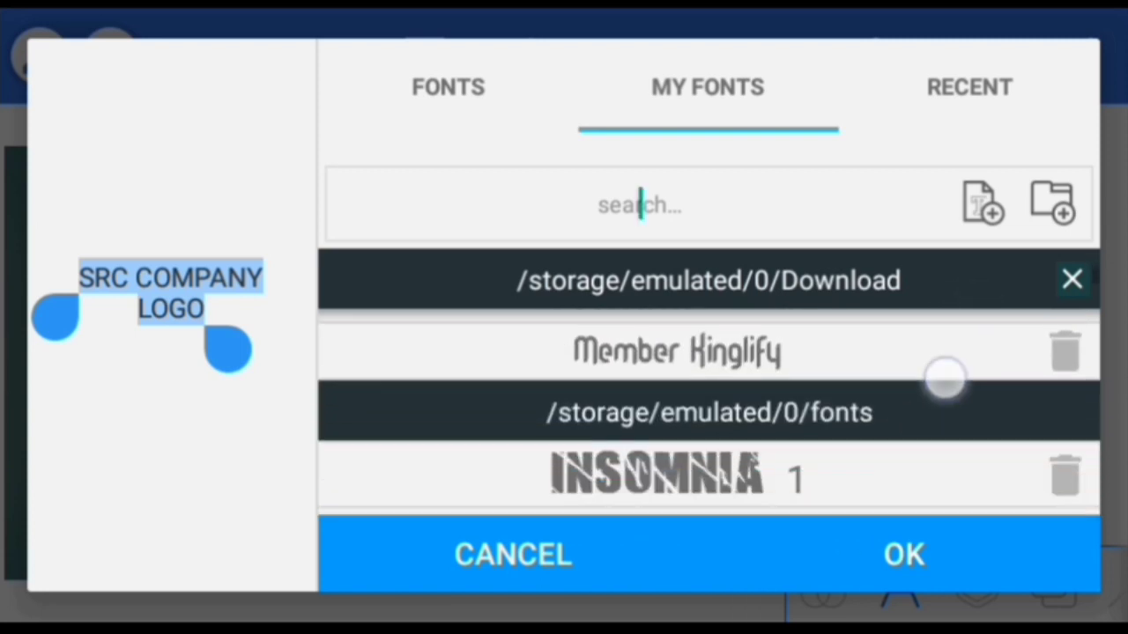
scroll("down", 3)
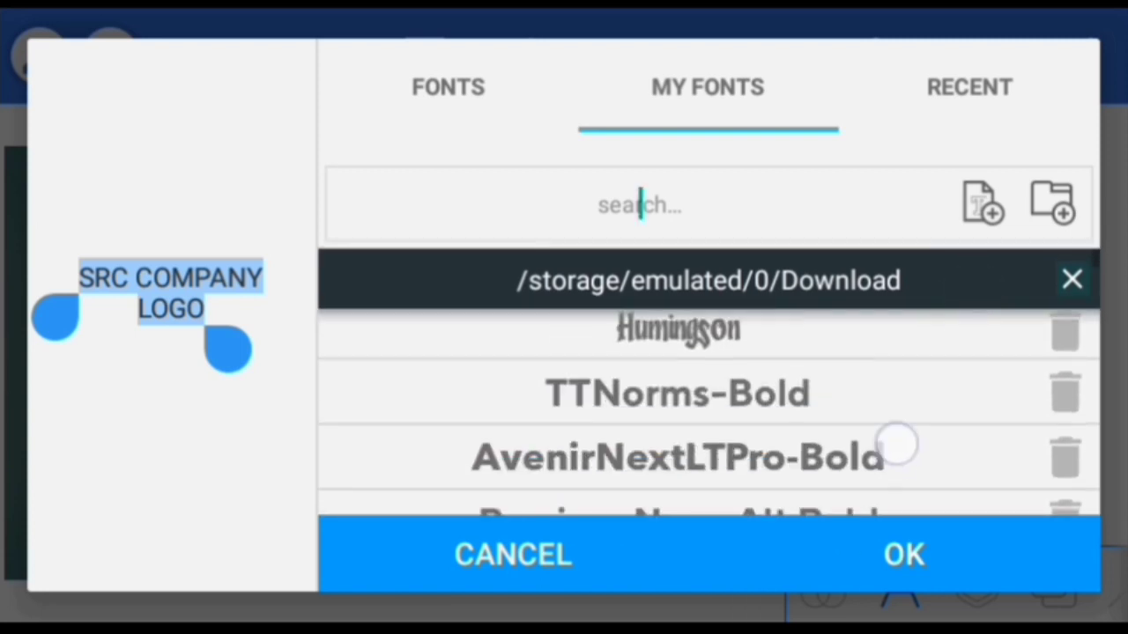
scroll("down", 3)
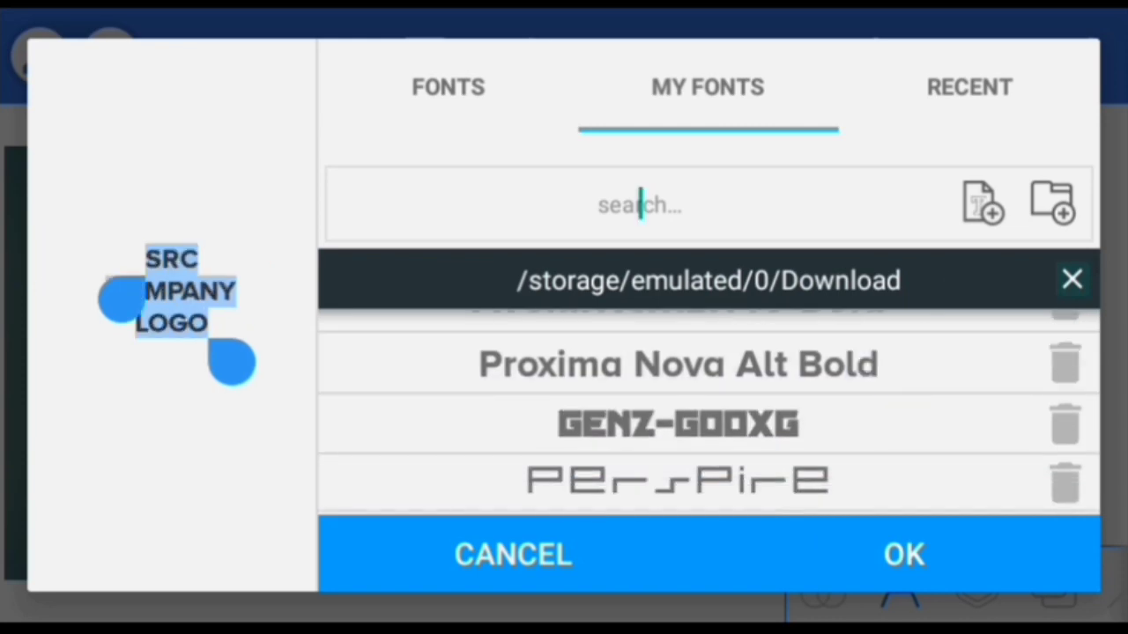
left_click(512, 554)
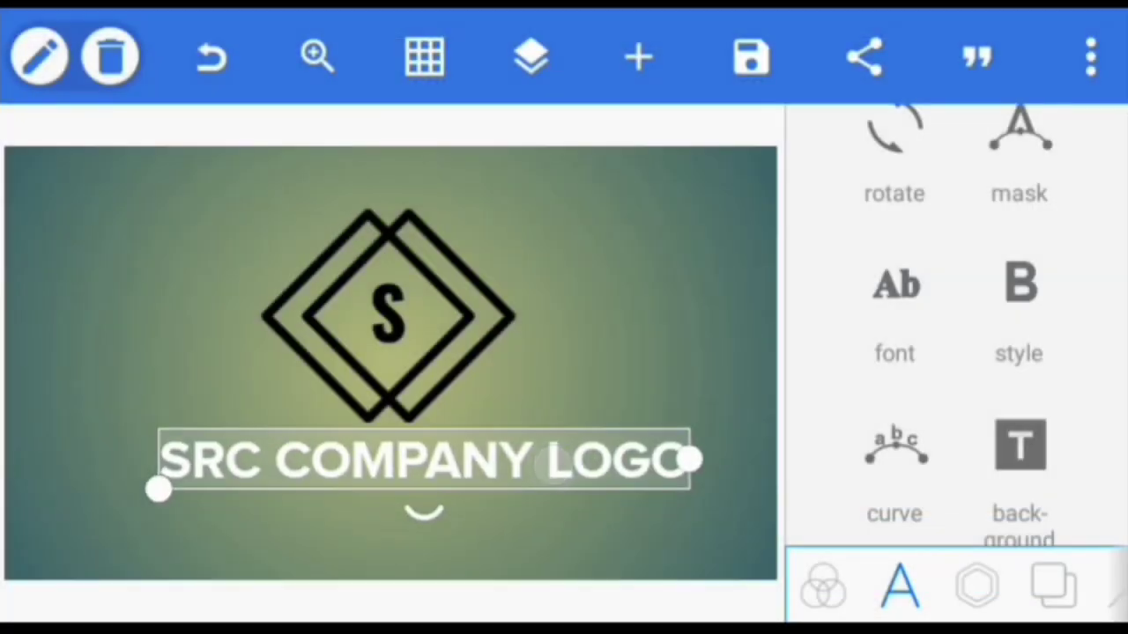
Step: Make the SRC COMPANY LOGO text black
scroll("down", 3)
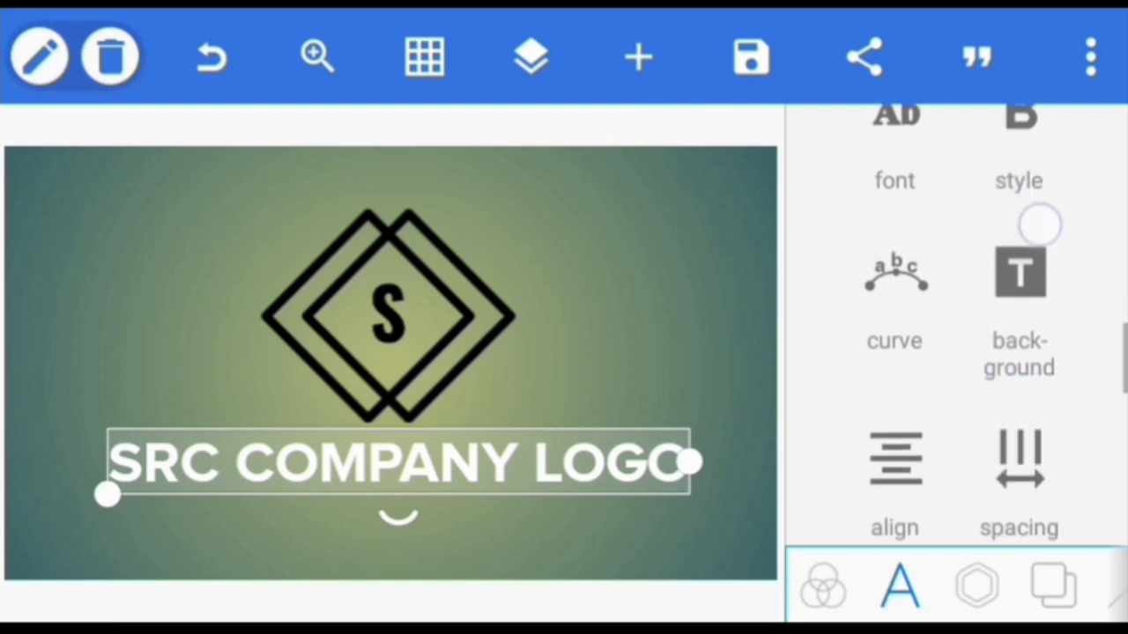
scroll("down", 3)
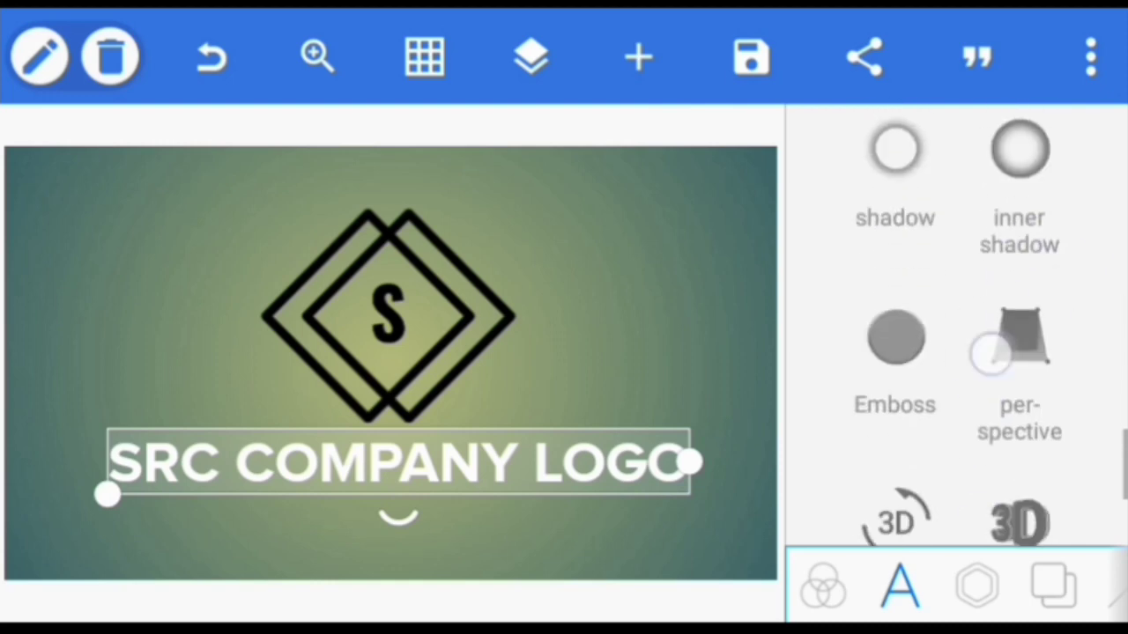
scroll("down", 3)
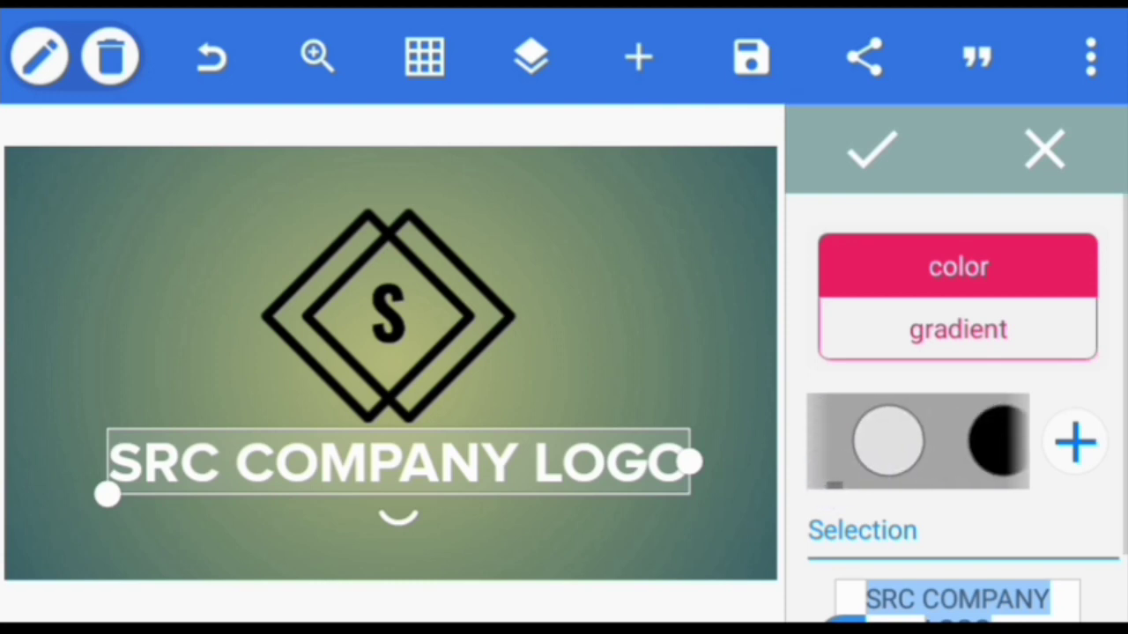
left_click(870, 148)
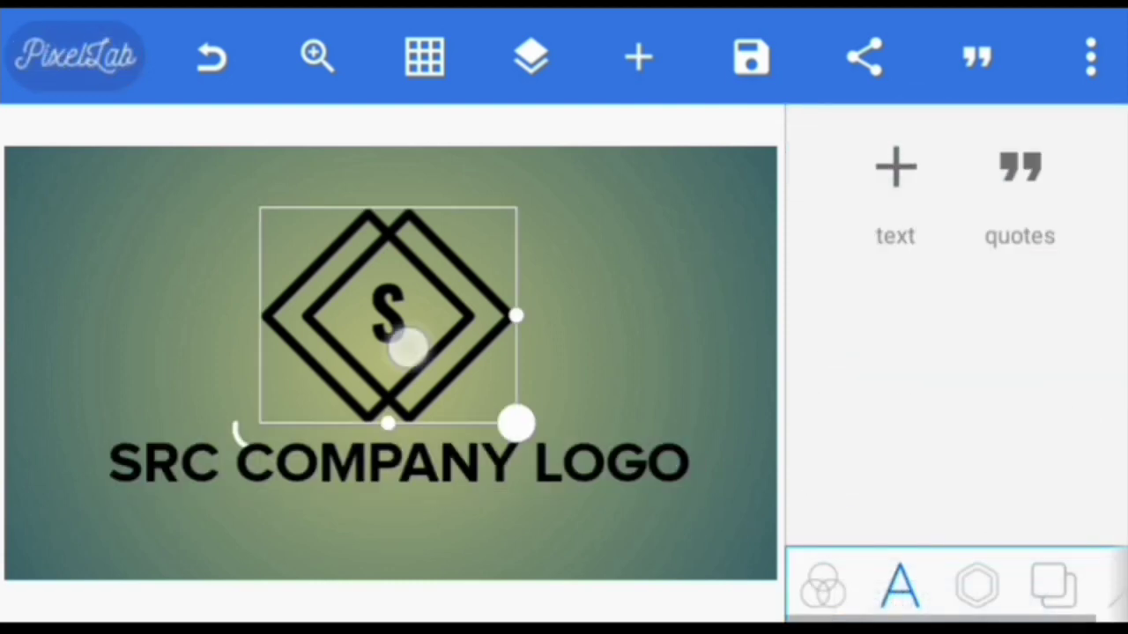
Step: Nudge the diamond emblem slightly upward with fine positioning
left_click(409, 349)
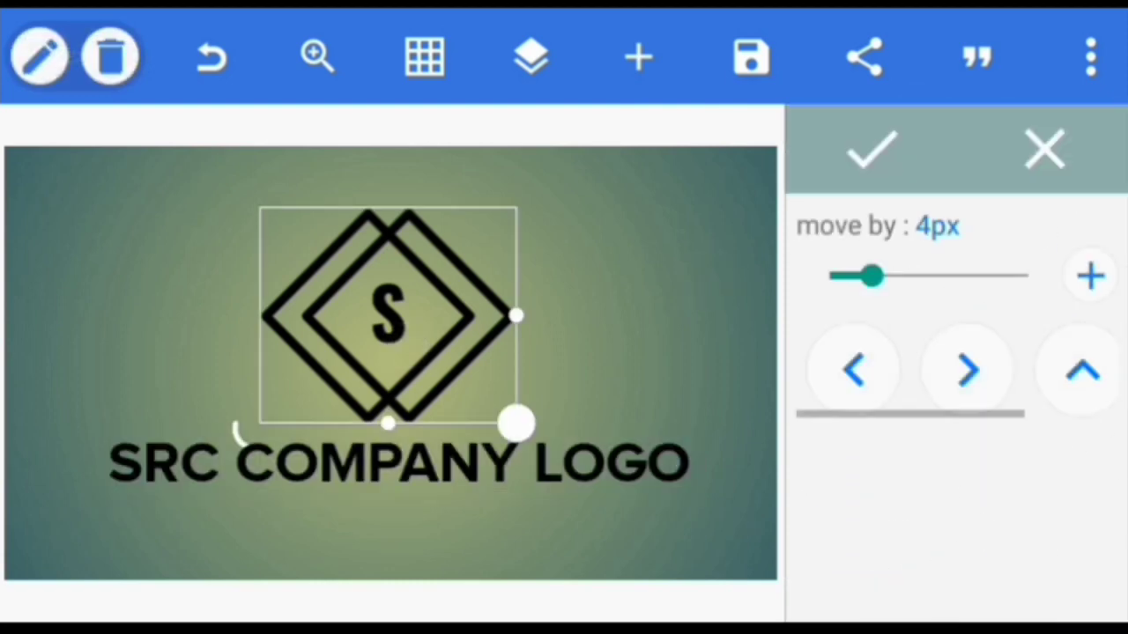
left_click(1082, 370)
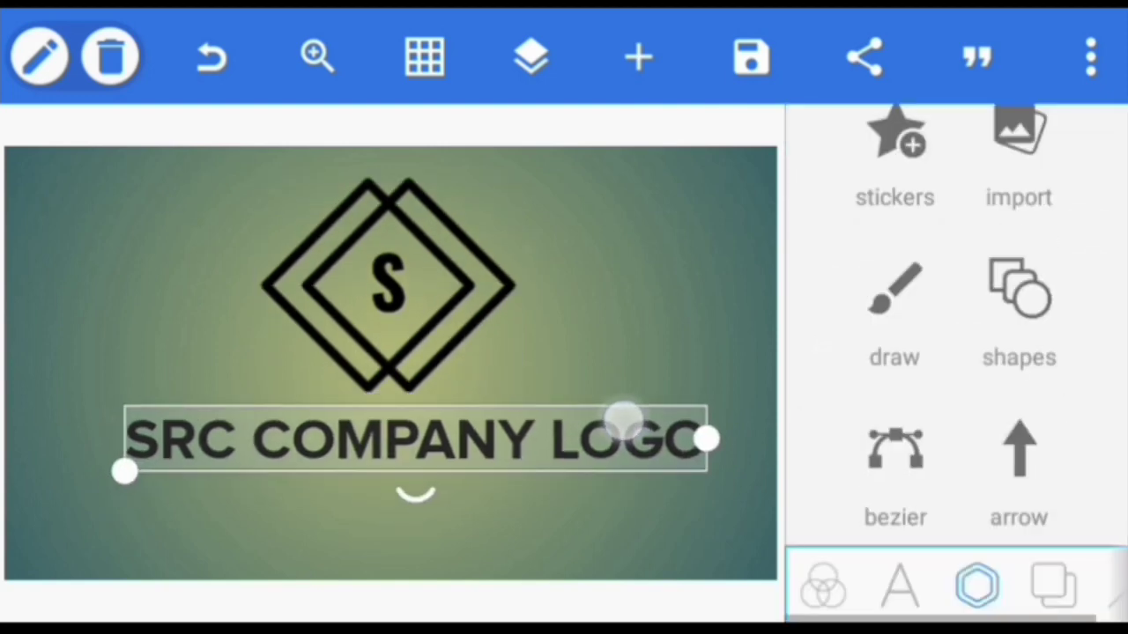
left_click(899, 585)
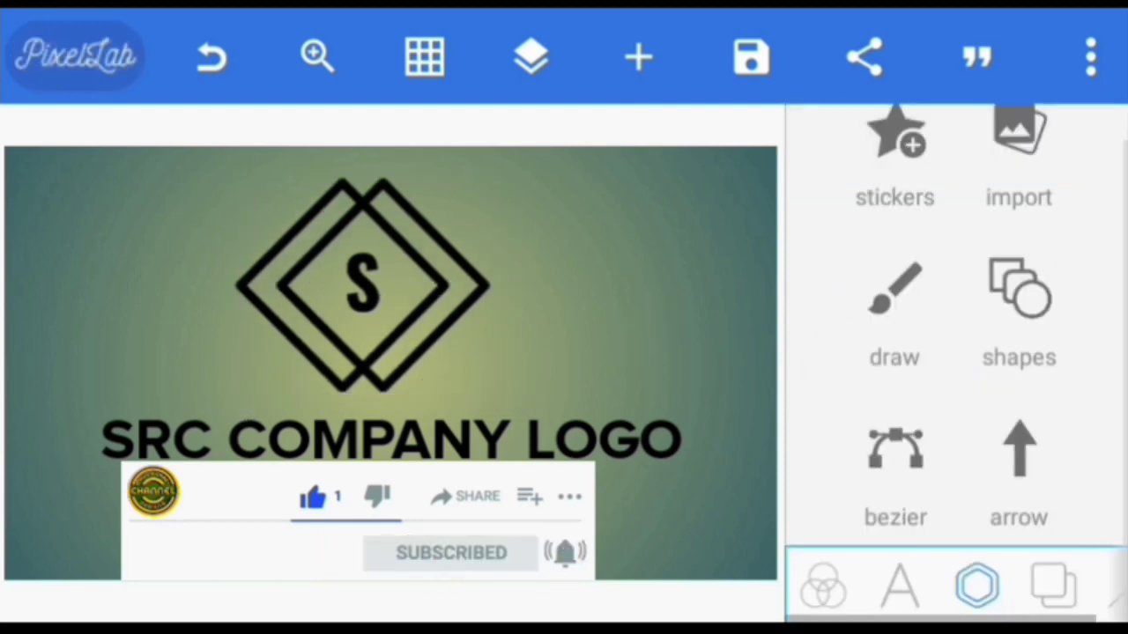
Step: Add uppercase '3D BRAND LOGO' text and place it under the name's right end
left_click(387, 437)
type("3d brand logo")
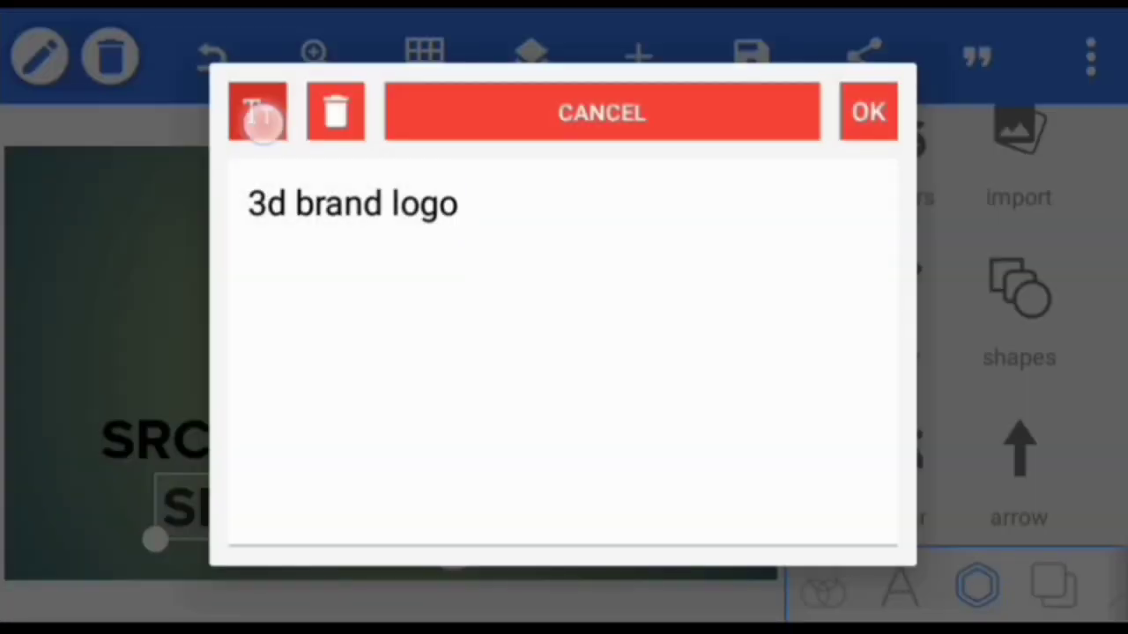
left_click(867, 112)
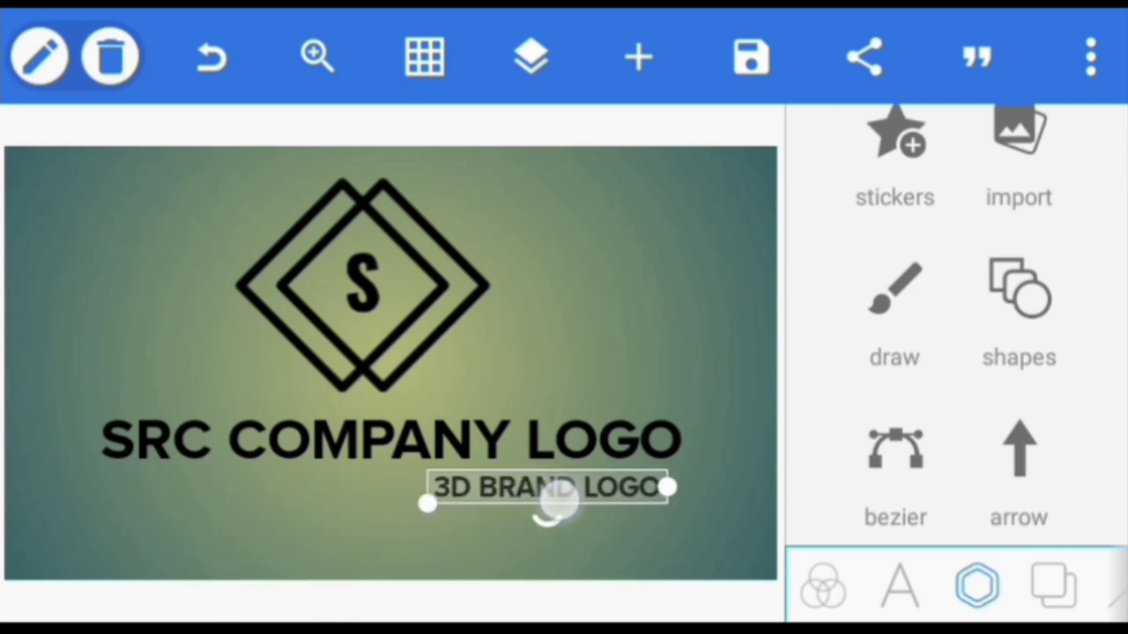
left_click_drag(546, 502, 578, 497)
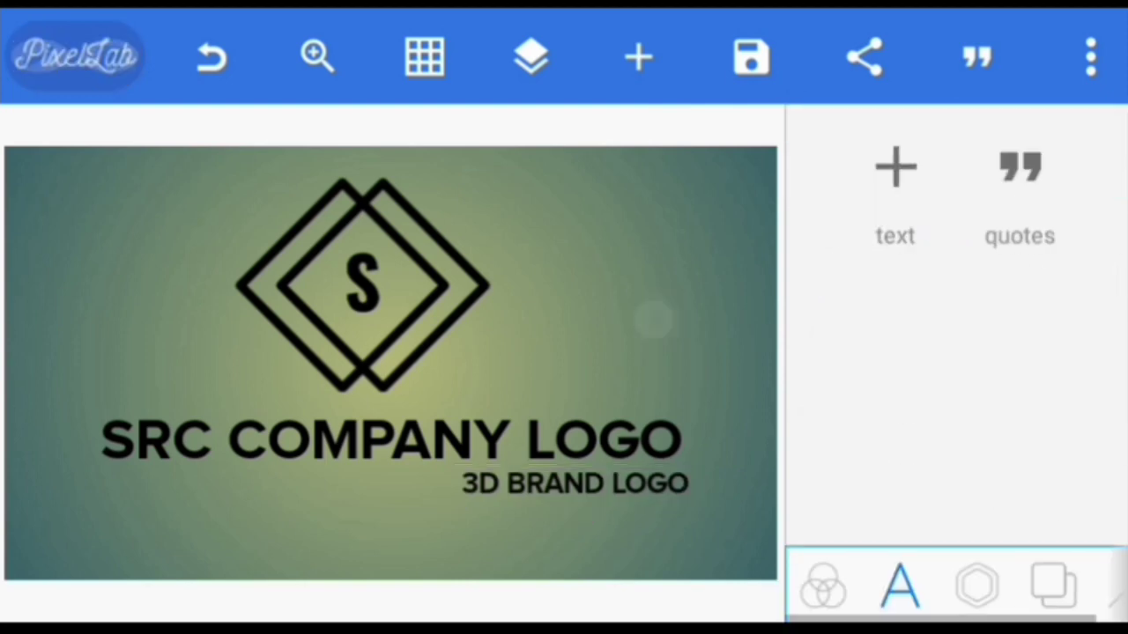
Step: Nudge the 3D BRAND LOGO subtitle into place and confirm its position
left_click(573, 483)
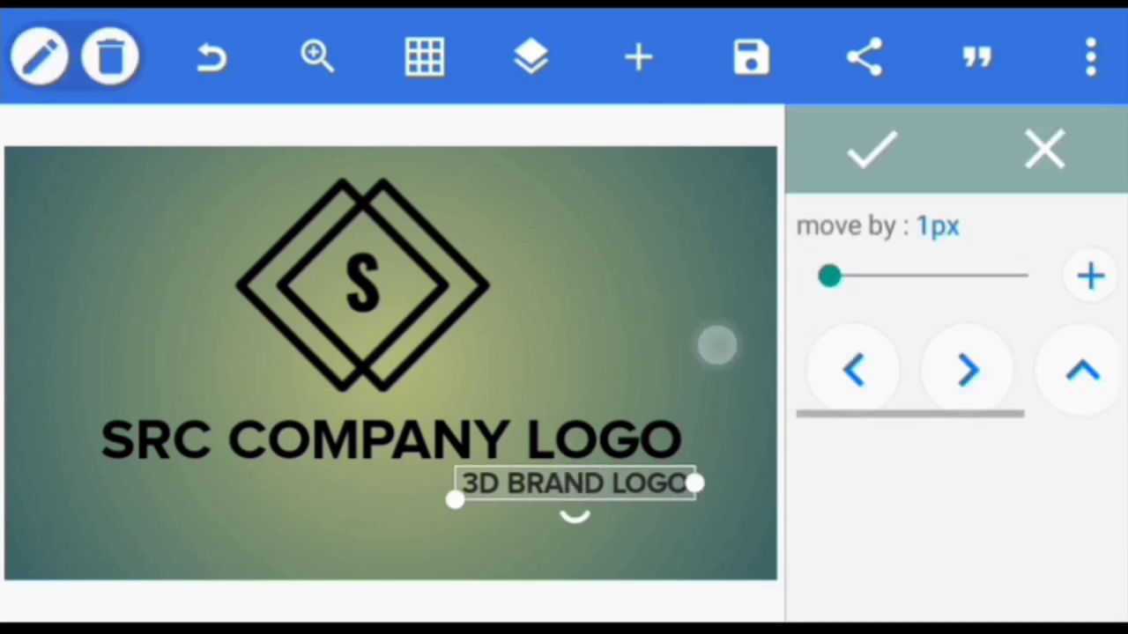
left_click(871, 148)
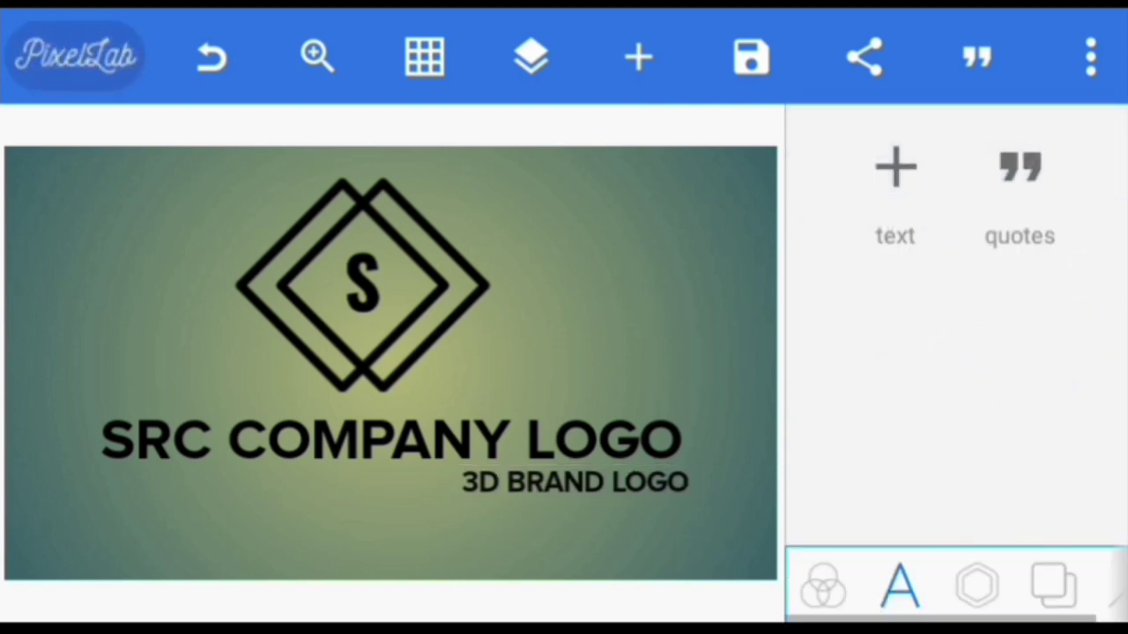
left_click(361, 282)
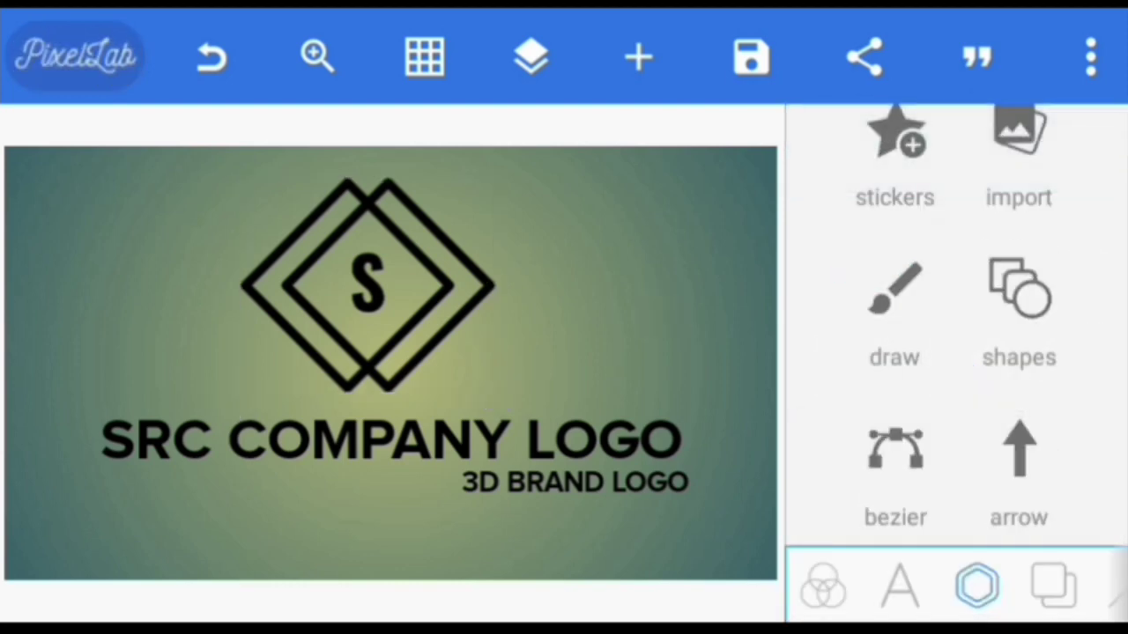
Step: Merge the emblem, SRC COMPANY LOGO and 3D BRAND LOGO layers into one object
left_click(528, 57)
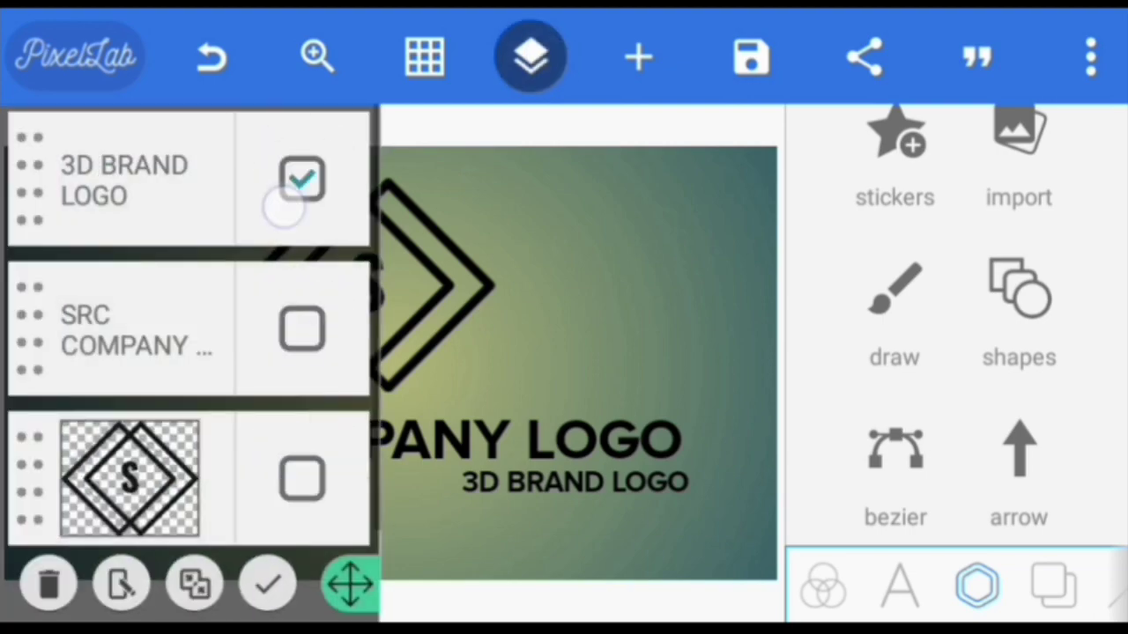
left_click(194, 583)
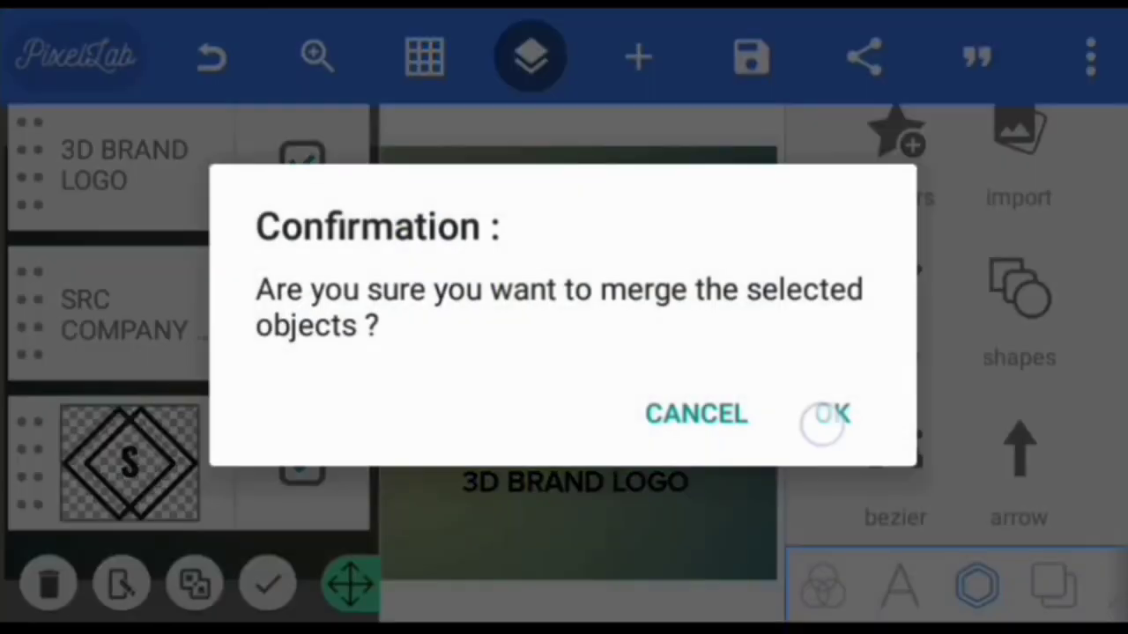
left_click(826, 414)
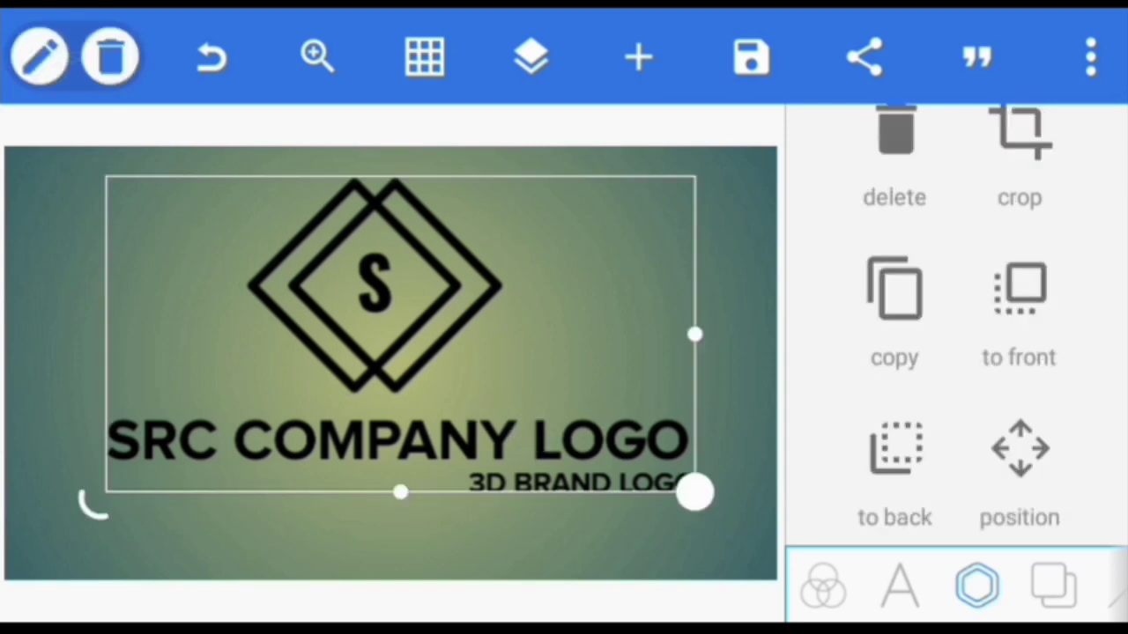
Step: Apply a gold metallic texture to the merged logo
left_click(976, 585)
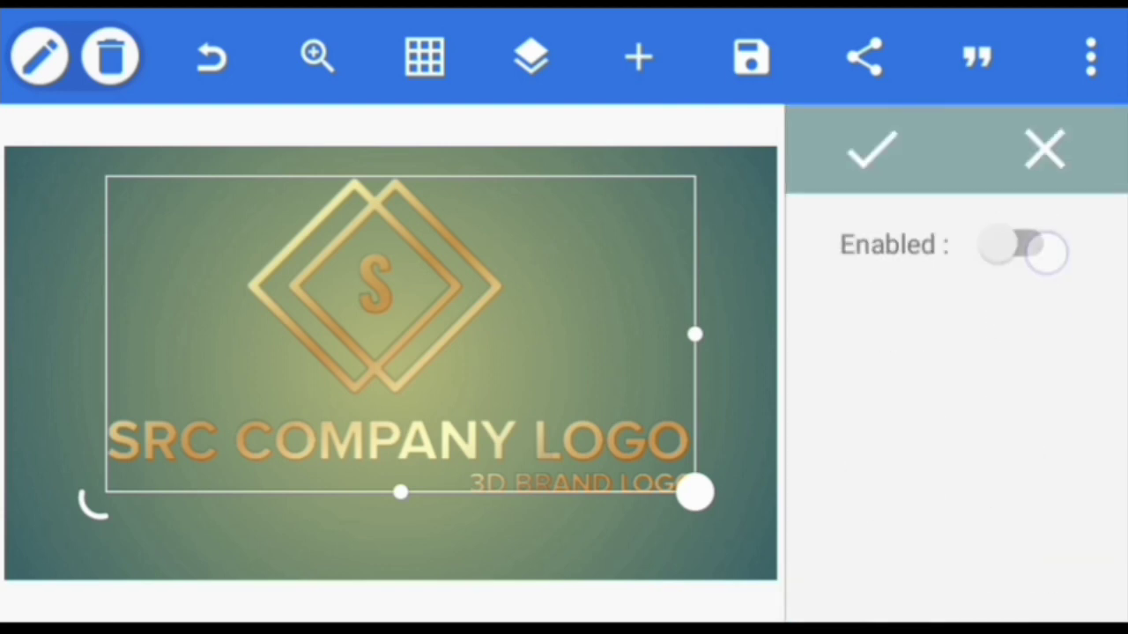
Step: Enable 3D depth at about 6 and darken the gold gradient to 80%
left_click(1022, 250)
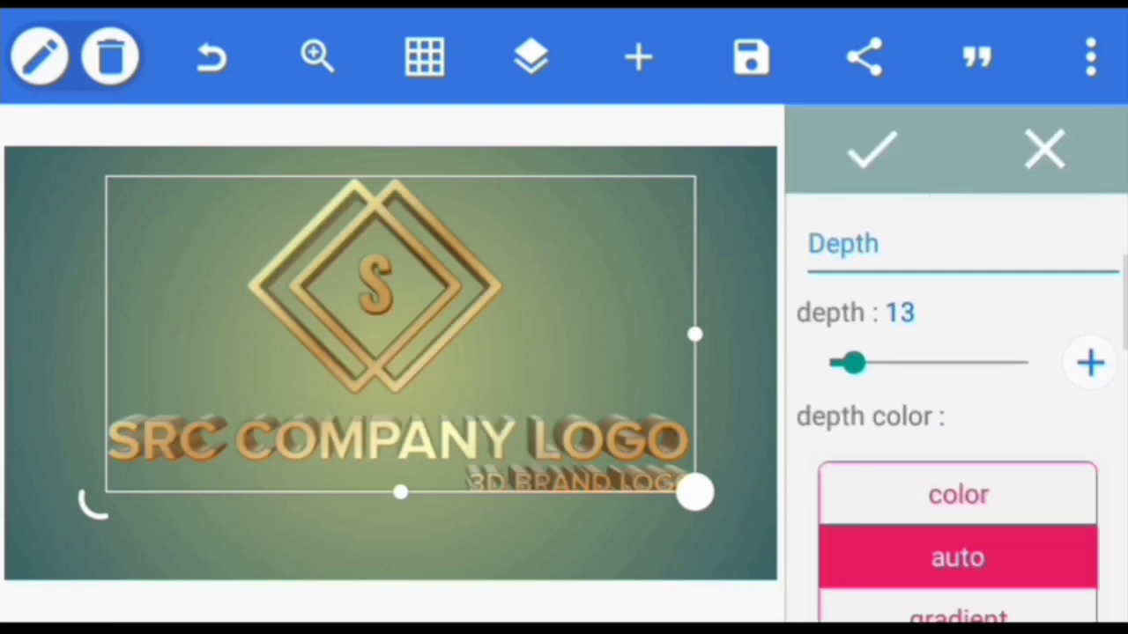
left_click_drag(850, 361, 839, 361)
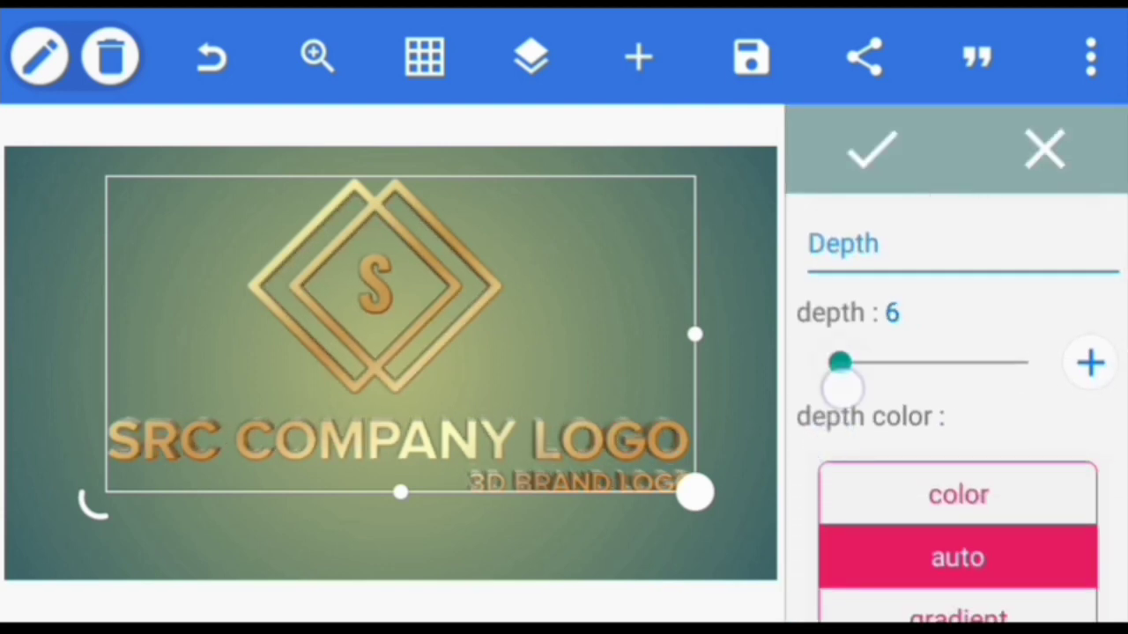
left_click_drag(843, 363, 831, 264)
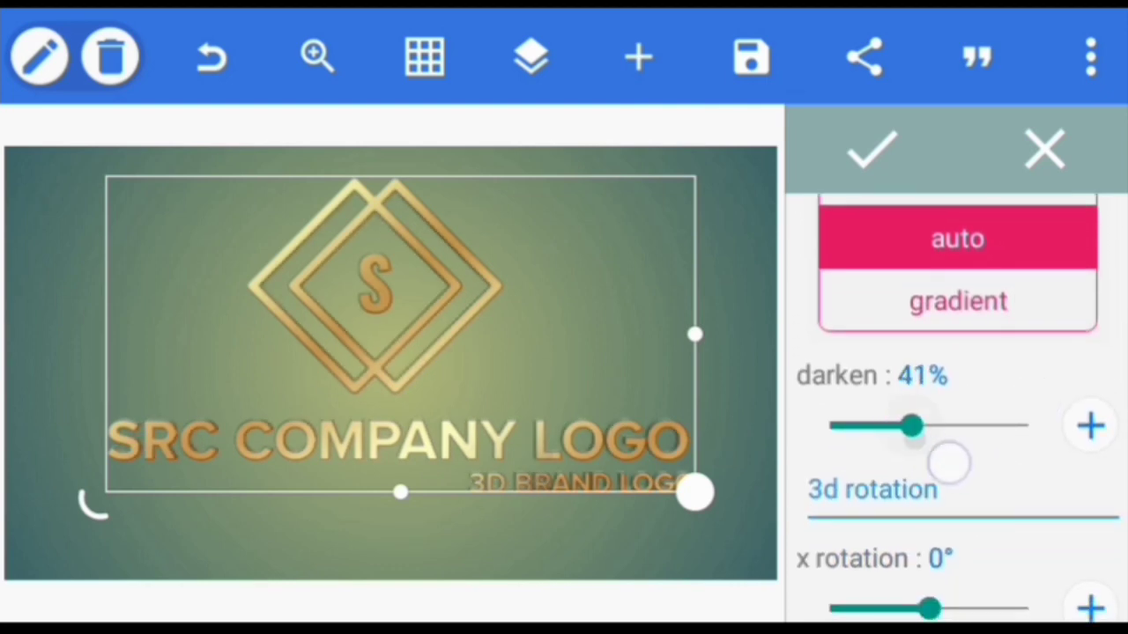
left_click_drag(912, 425, 983, 425)
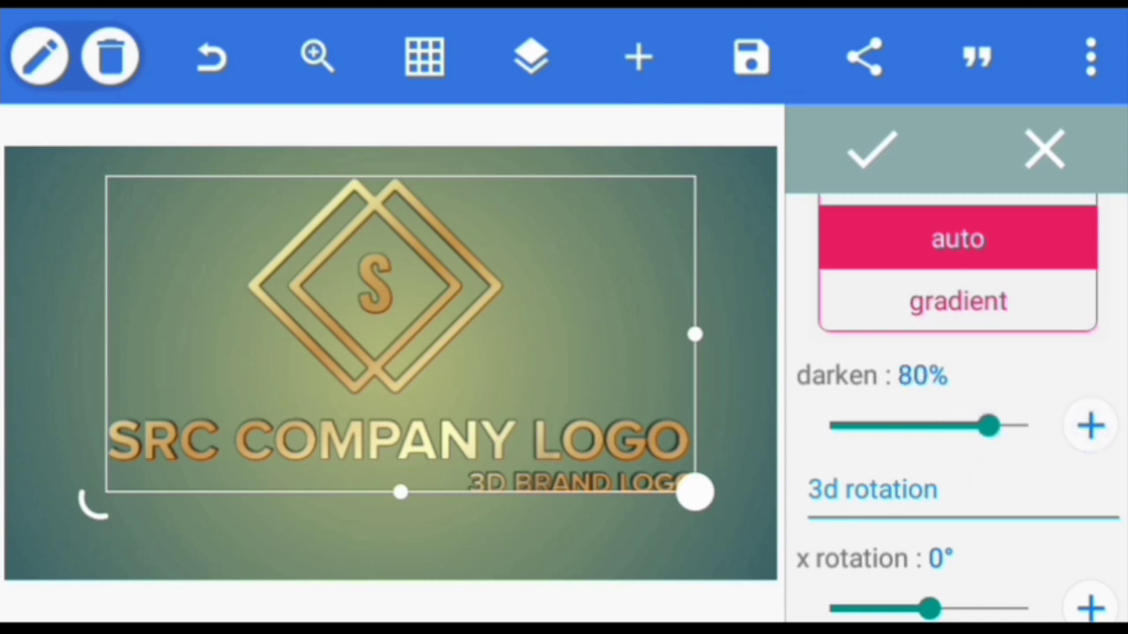
left_click(870, 150)
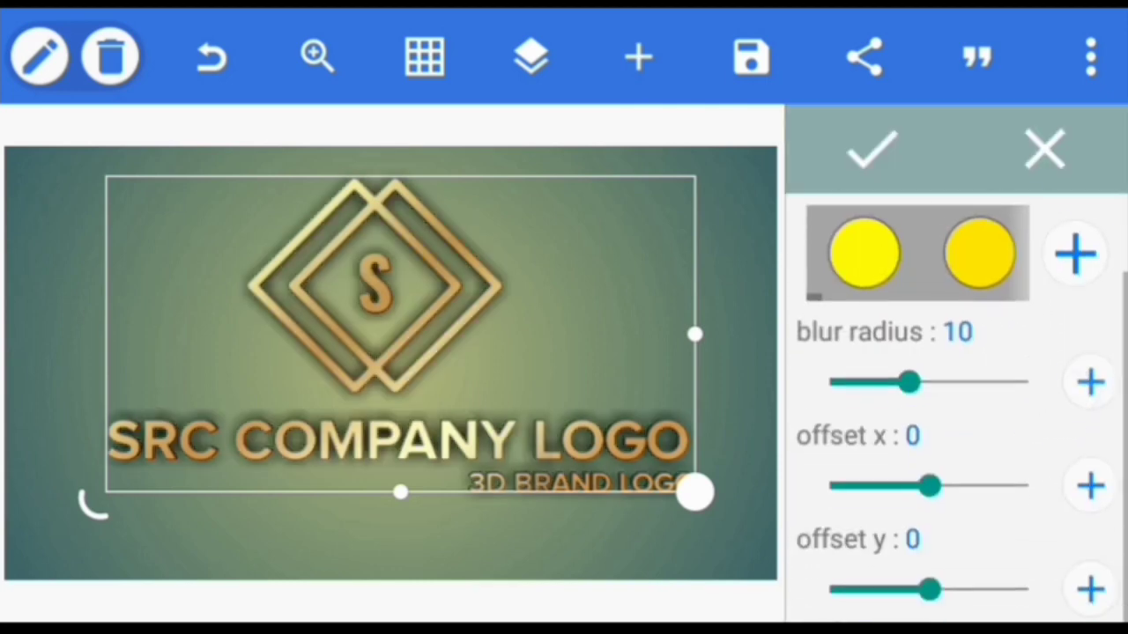
Step: Soften the shadow to blur radius 5 with x offset -4 and apply it
left_click_drag(912, 381, 884, 381)
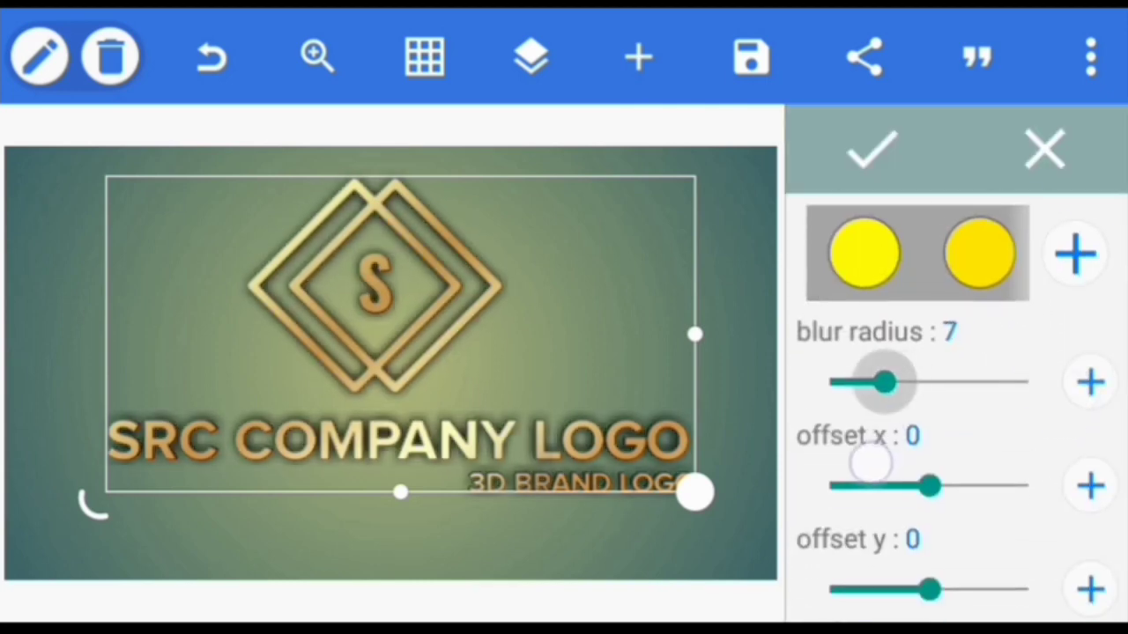
left_click_drag(884, 381, 860, 381)
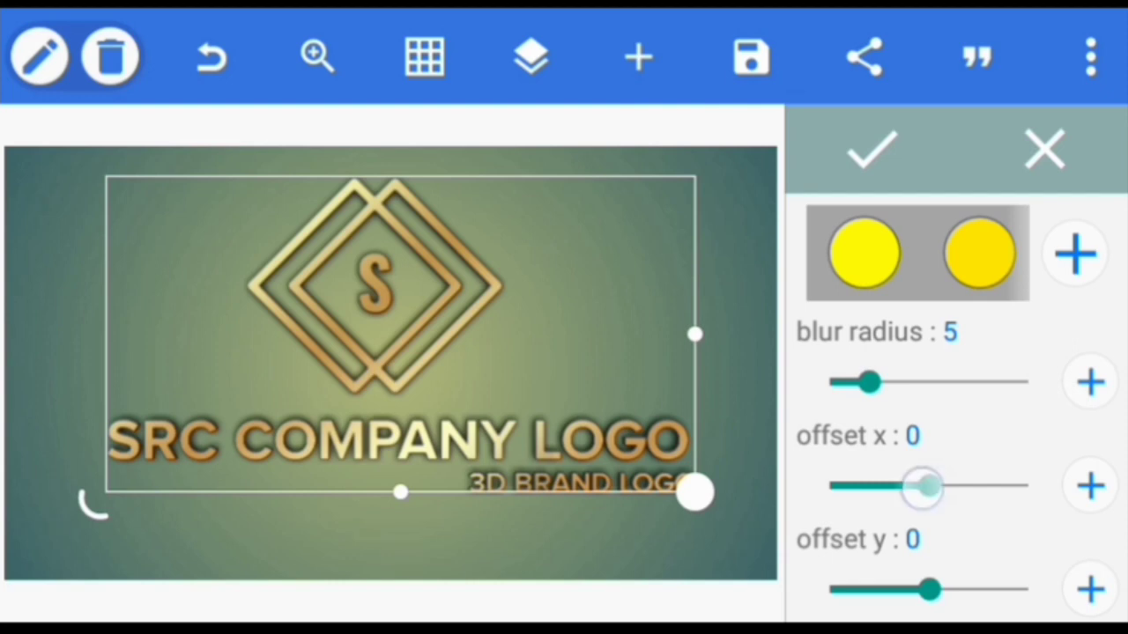
left_click_drag(920, 486, 920, 486)
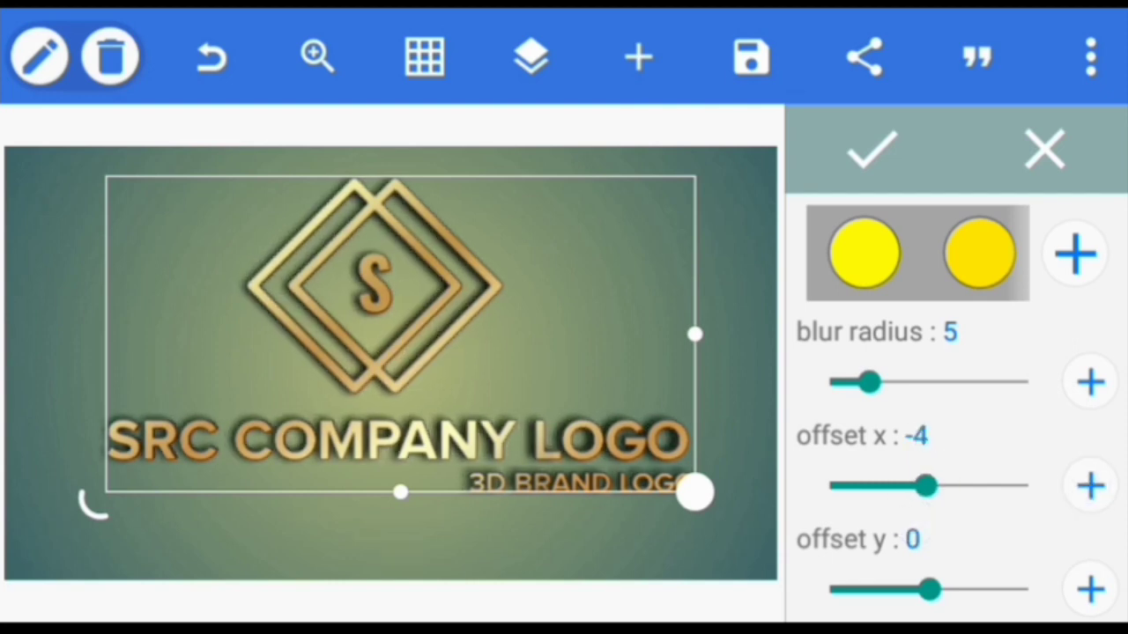
left_click(1089, 485)
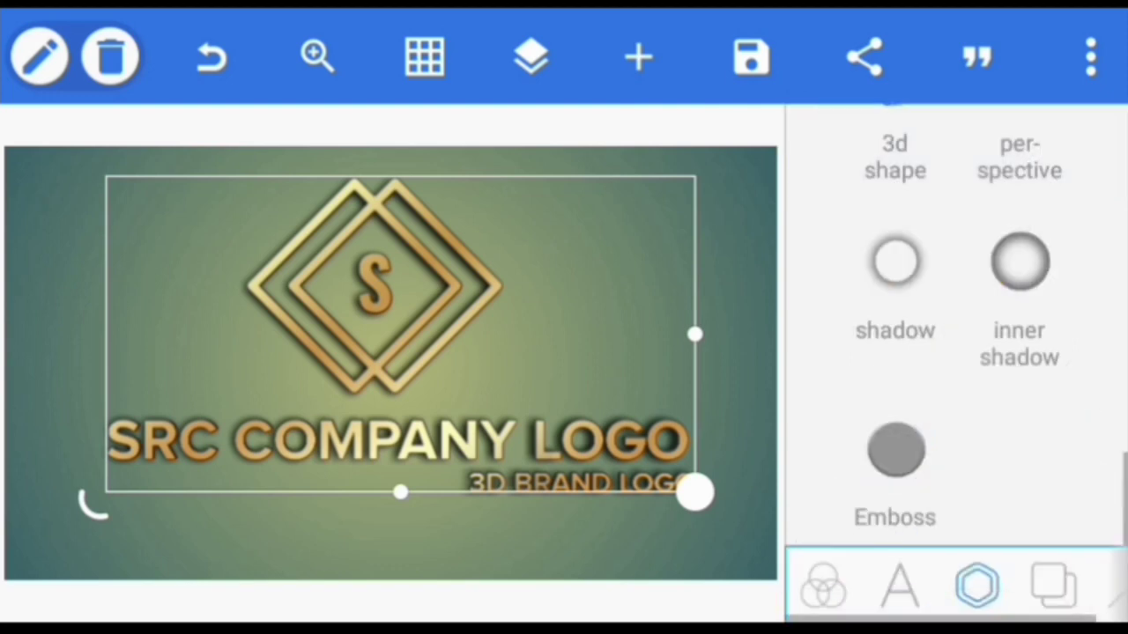
Step: Add an emboss with bevel 1, ambient light 100 and intensity 66
left_click(895, 450)
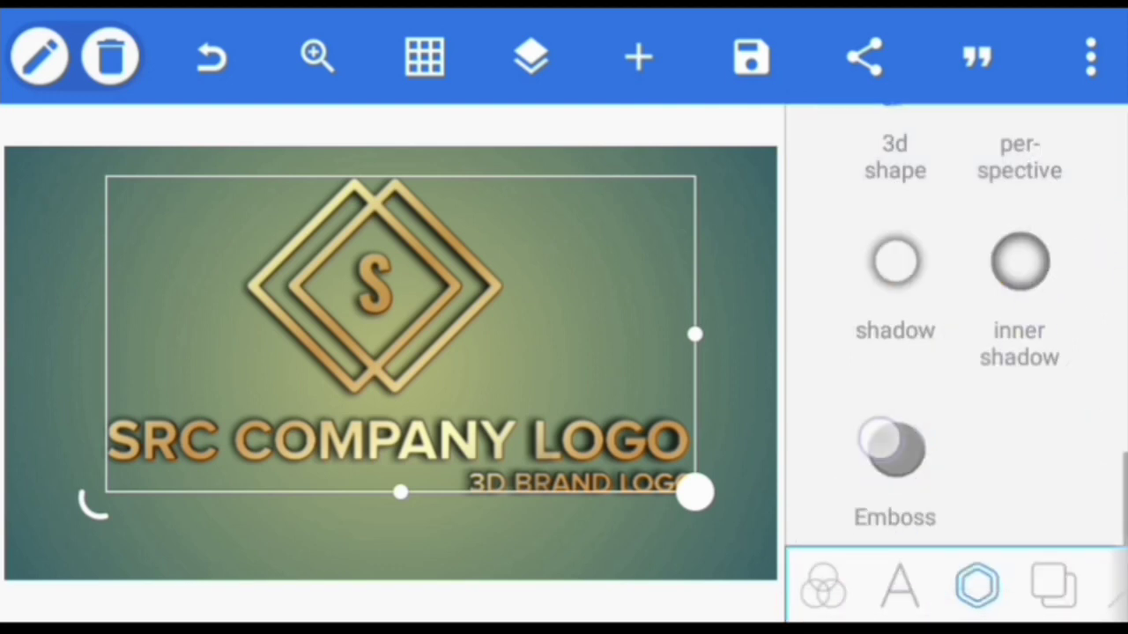
left_click(895, 157)
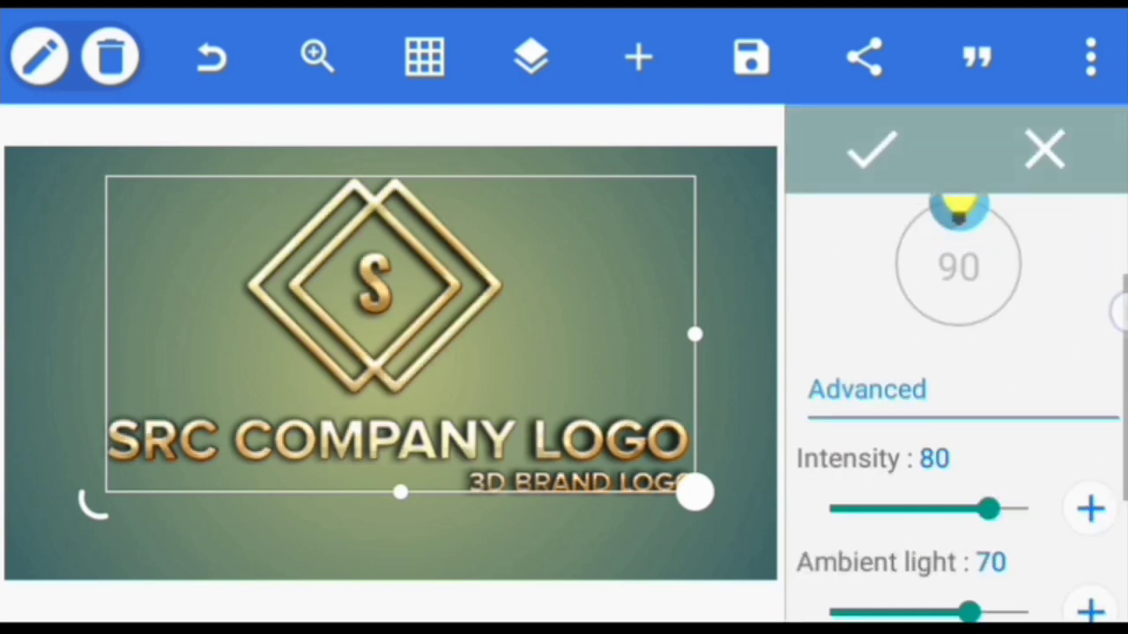
scroll("down", 3)
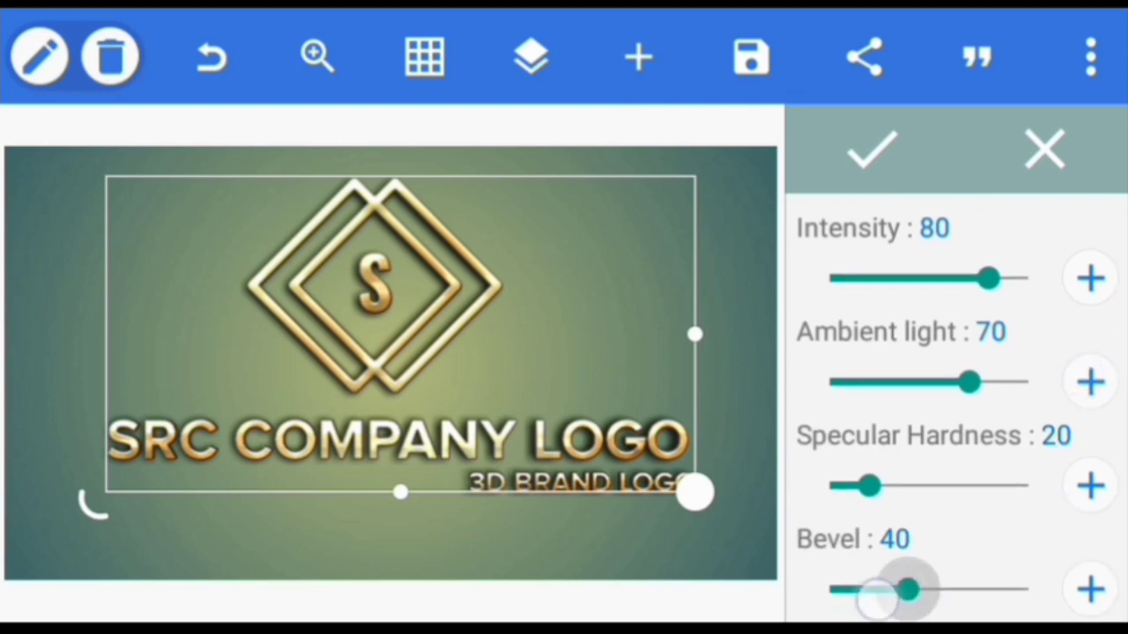
left_click_drag(907, 588, 828, 588)
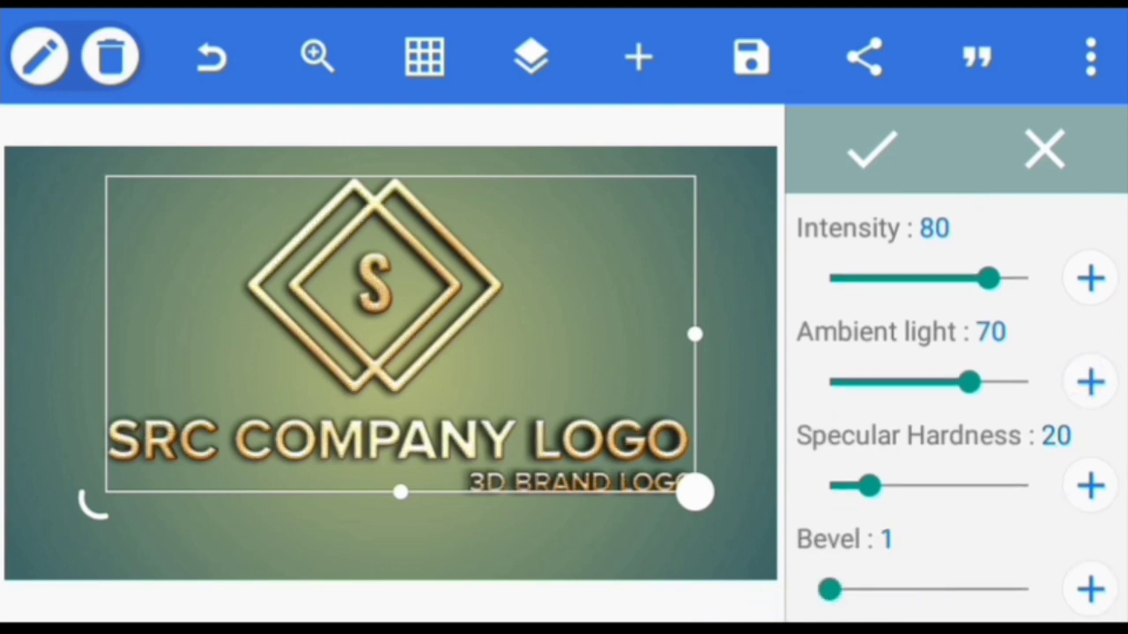
left_click_drag(969, 380, 1031, 381)
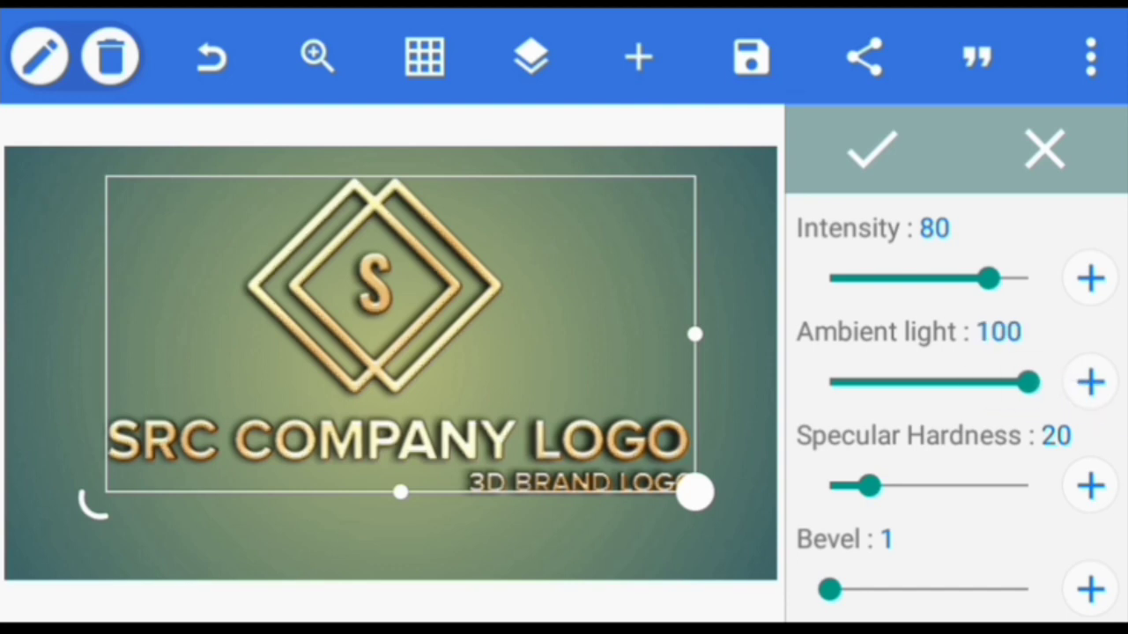
left_click_drag(987, 278, 951, 279)
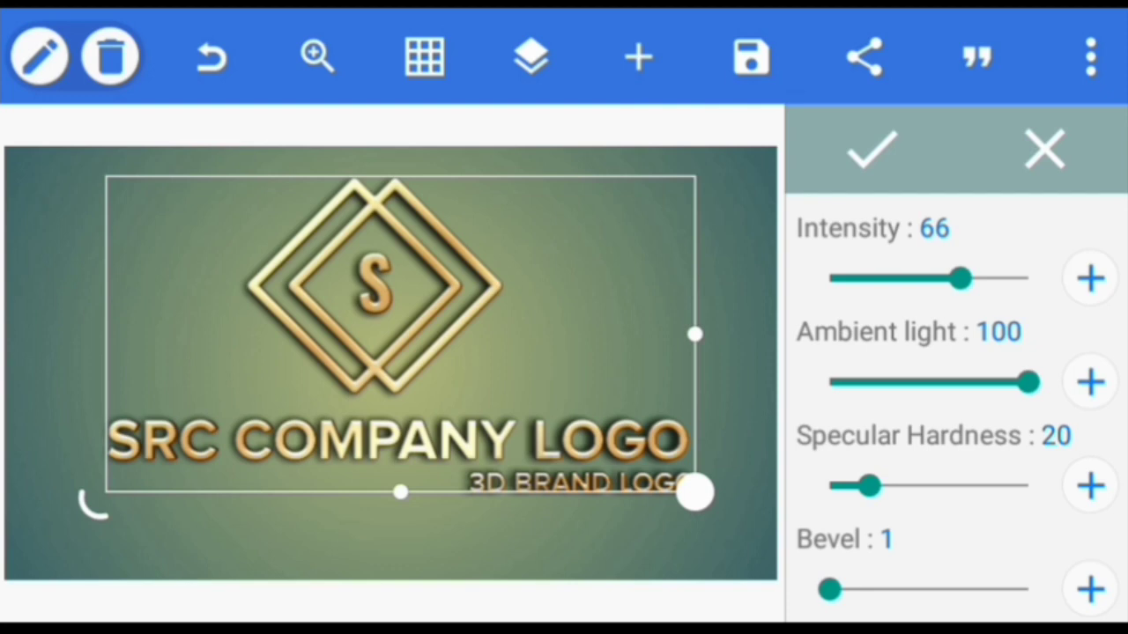
left_click(1089, 485)
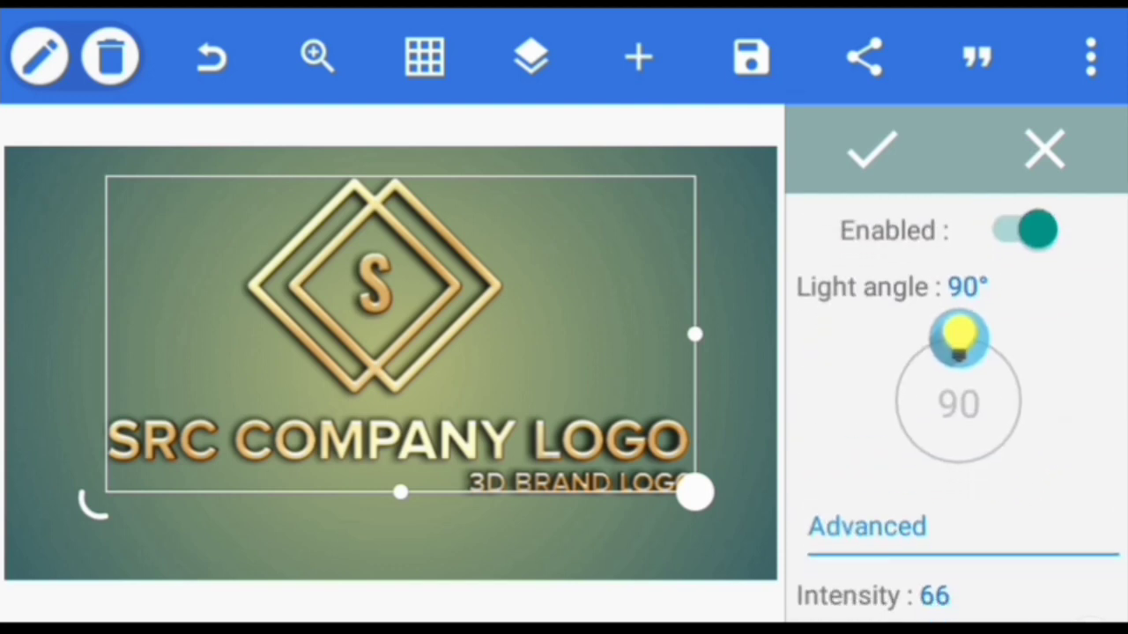
Step: Rotate the emboss light angle to about 58° and apply the effect
left_click_drag(959, 338, 1001, 352)
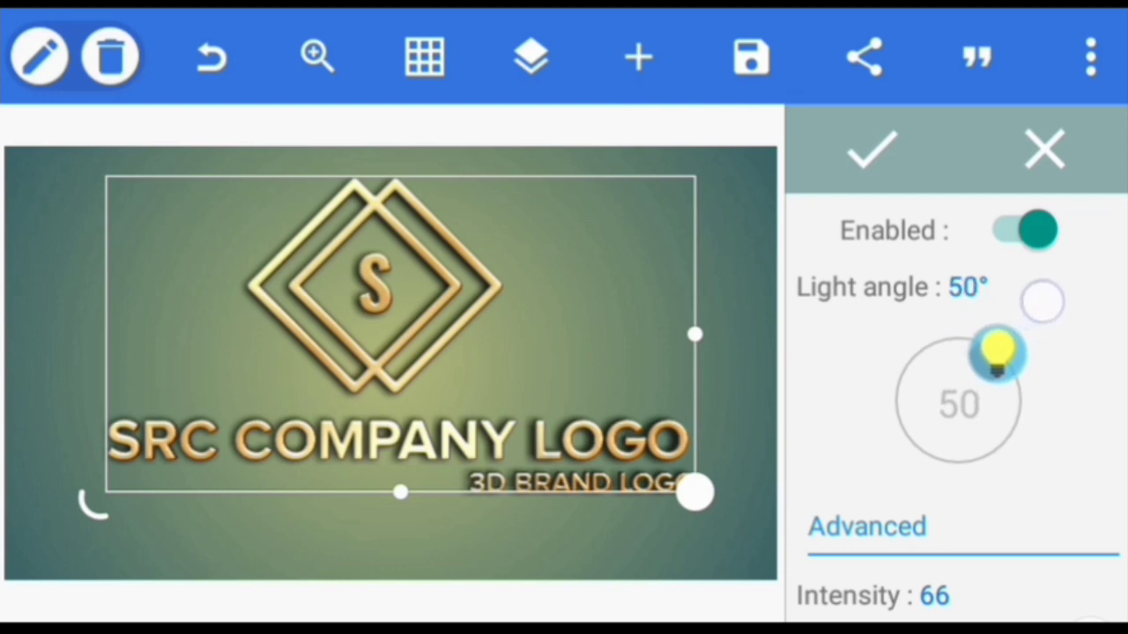
left_click_drag(996, 352, 970, 339)
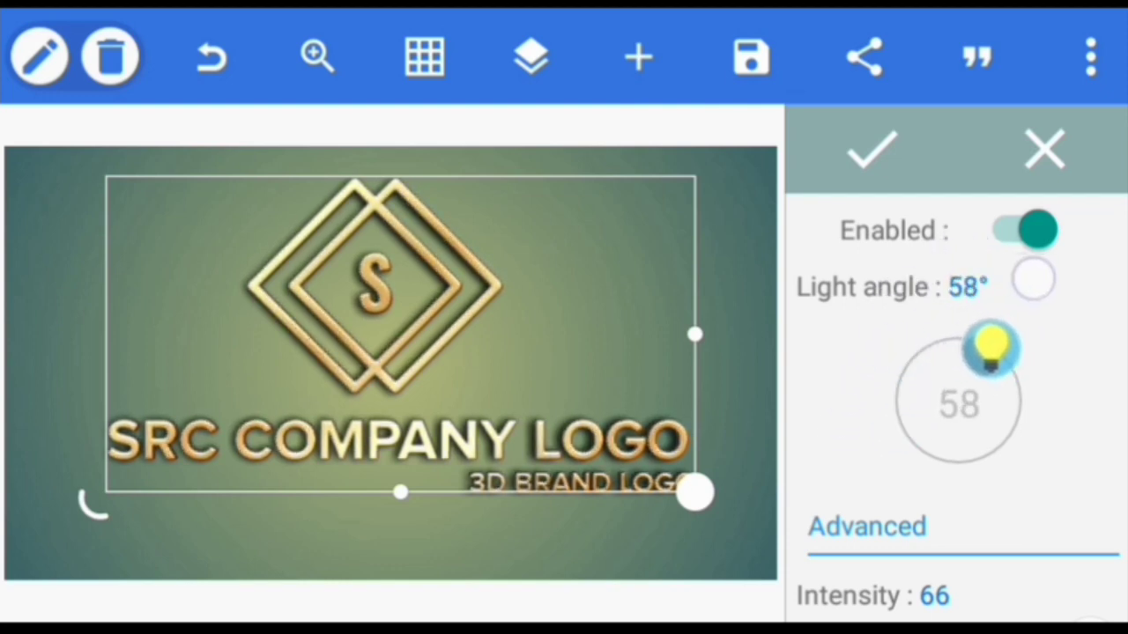
left_click_drag(995, 344, 1001, 338)
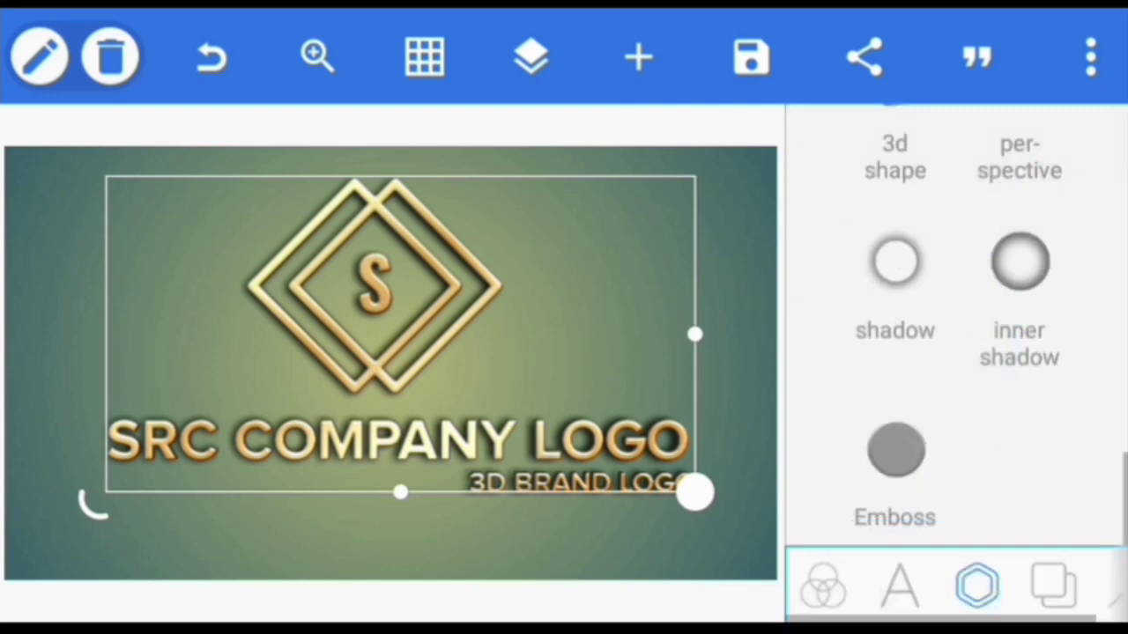
left_click_drag(695, 493, 613, 484)
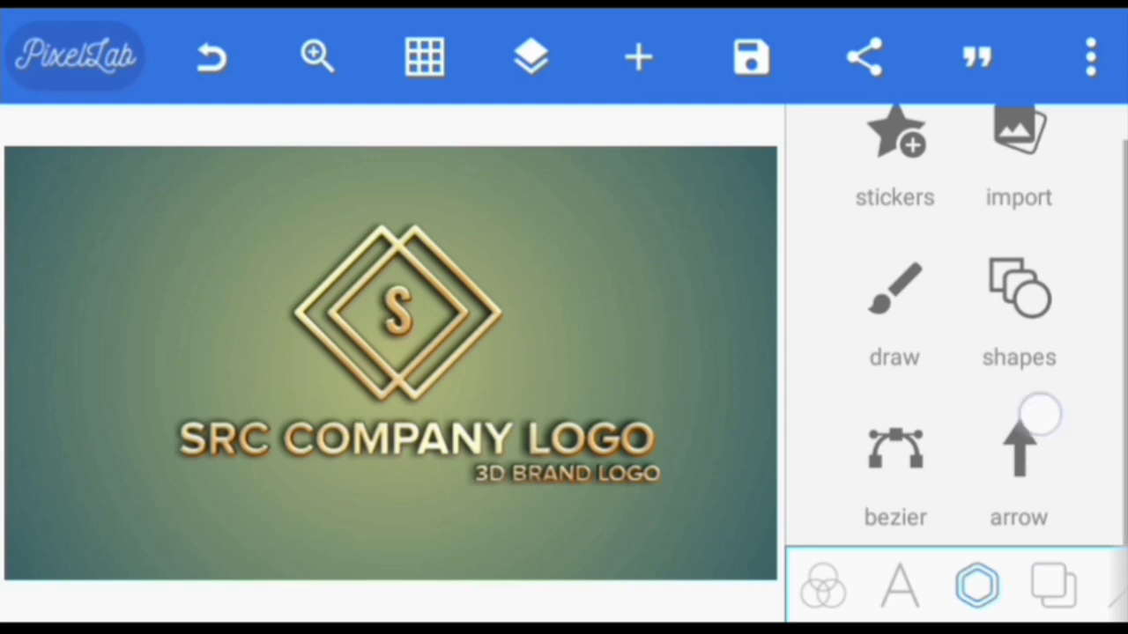
Step: Set the glass office photo from the gallery as background and shrink the logo slightly
left_click(1052, 585)
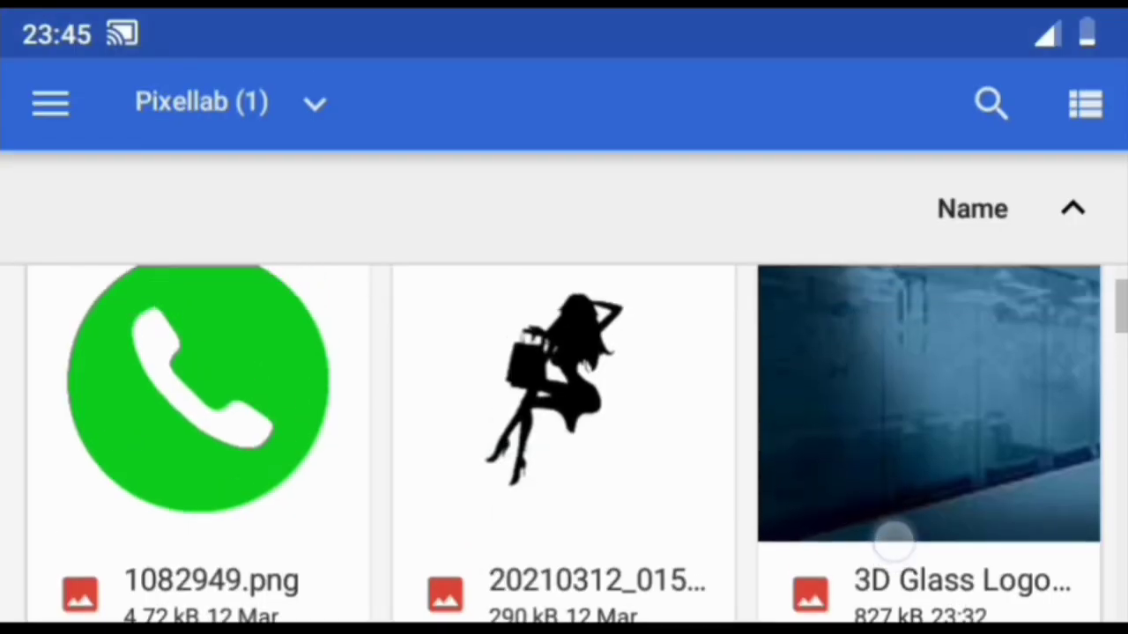
left_click(926, 402)
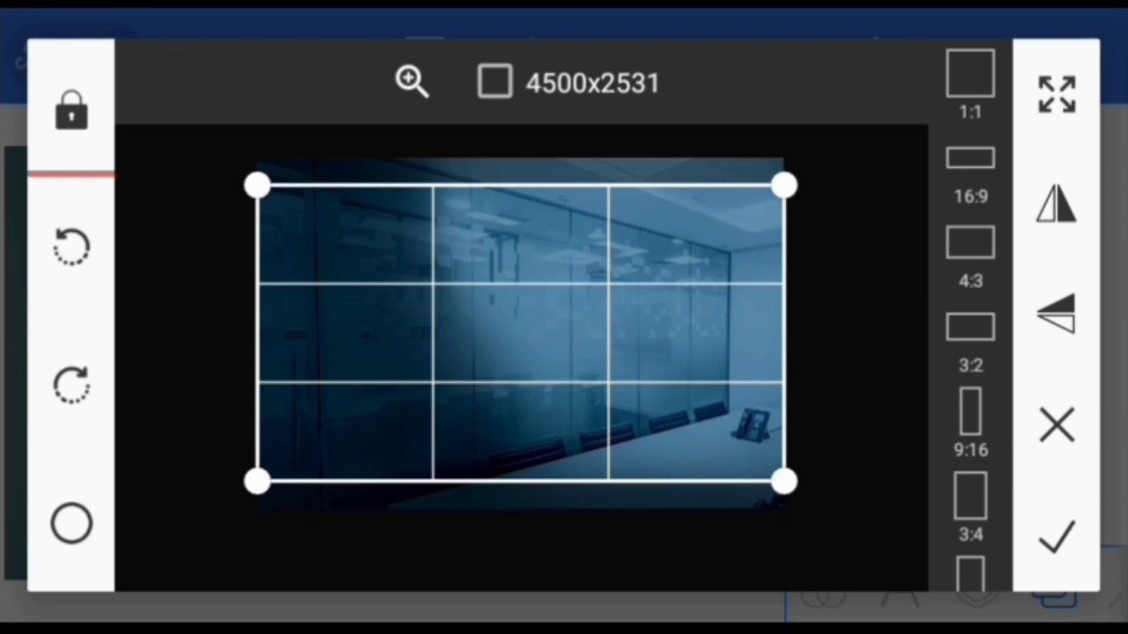
left_click(1057, 538)
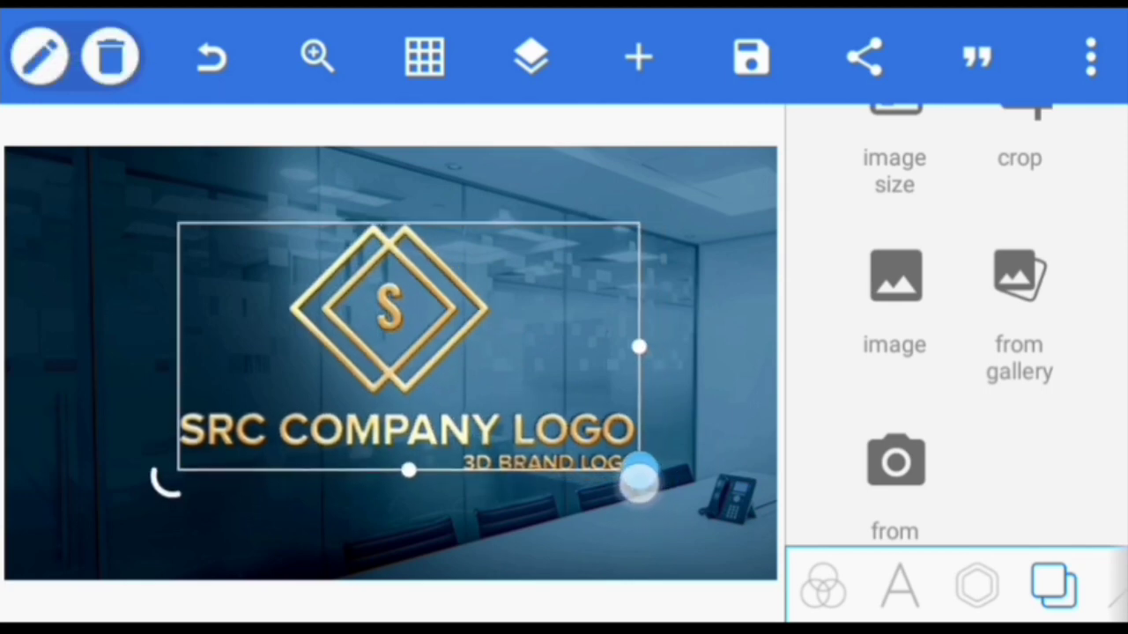
left_click_drag(638, 472, 578, 437)
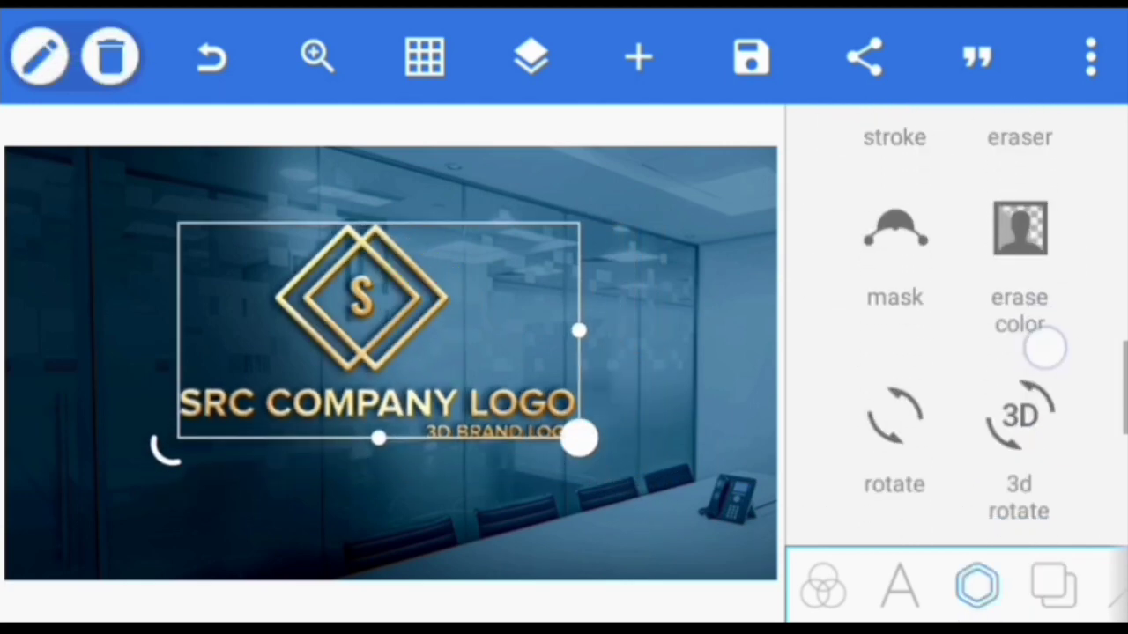
Step: Rotate the logo about 23° around its y axis with 3D rotate
left_click(1019, 414)
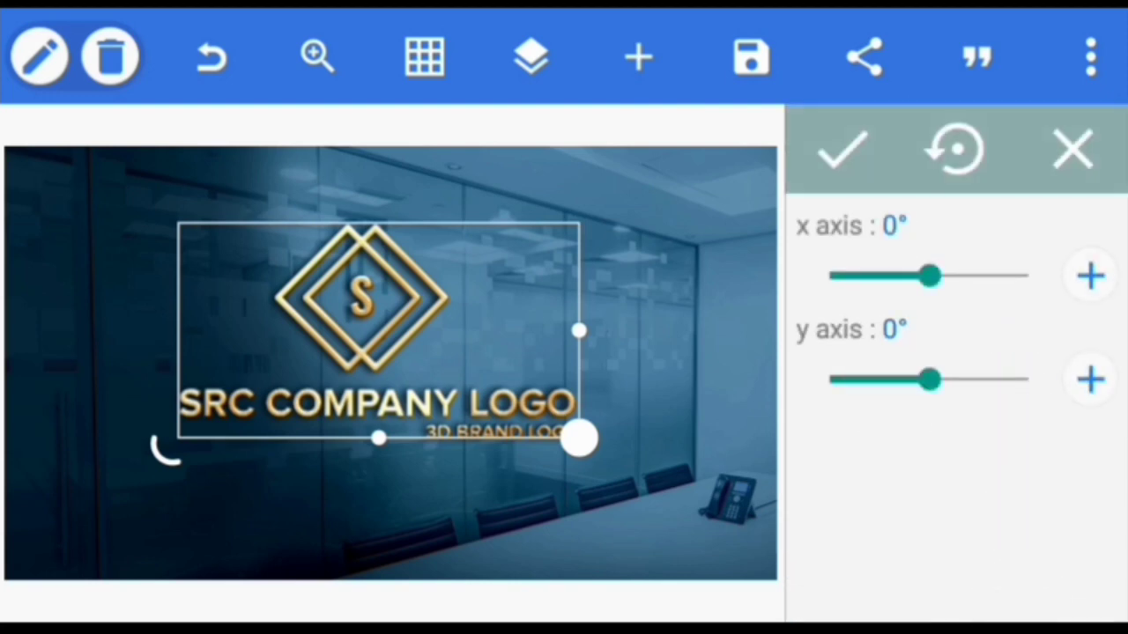
left_click_drag(930, 379, 938, 379)
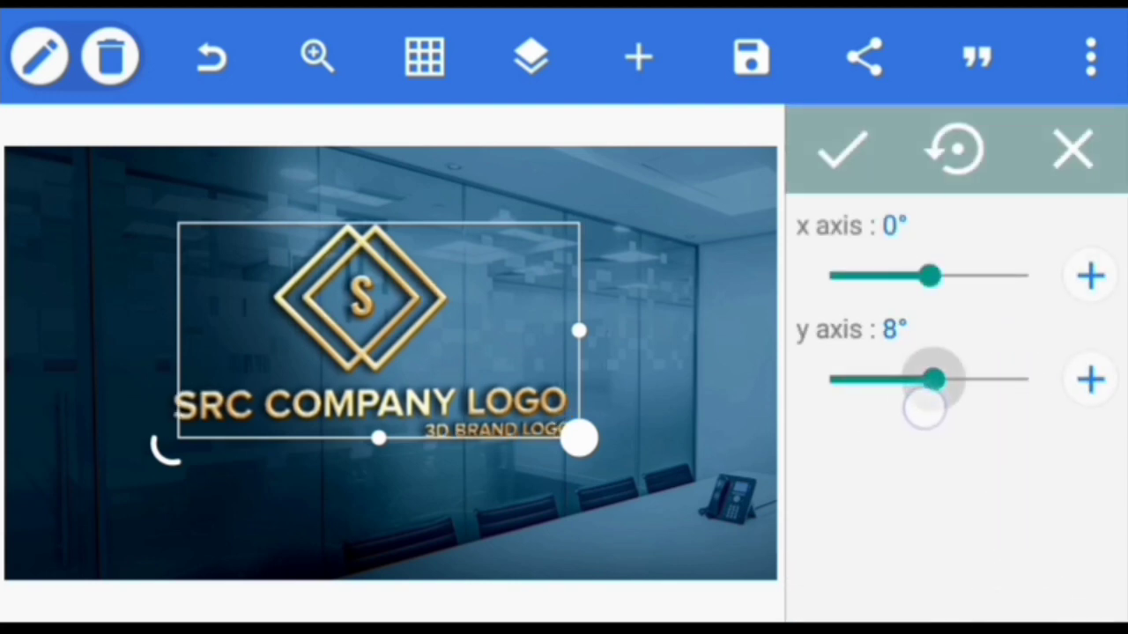
left_click_drag(931, 379, 948, 379)
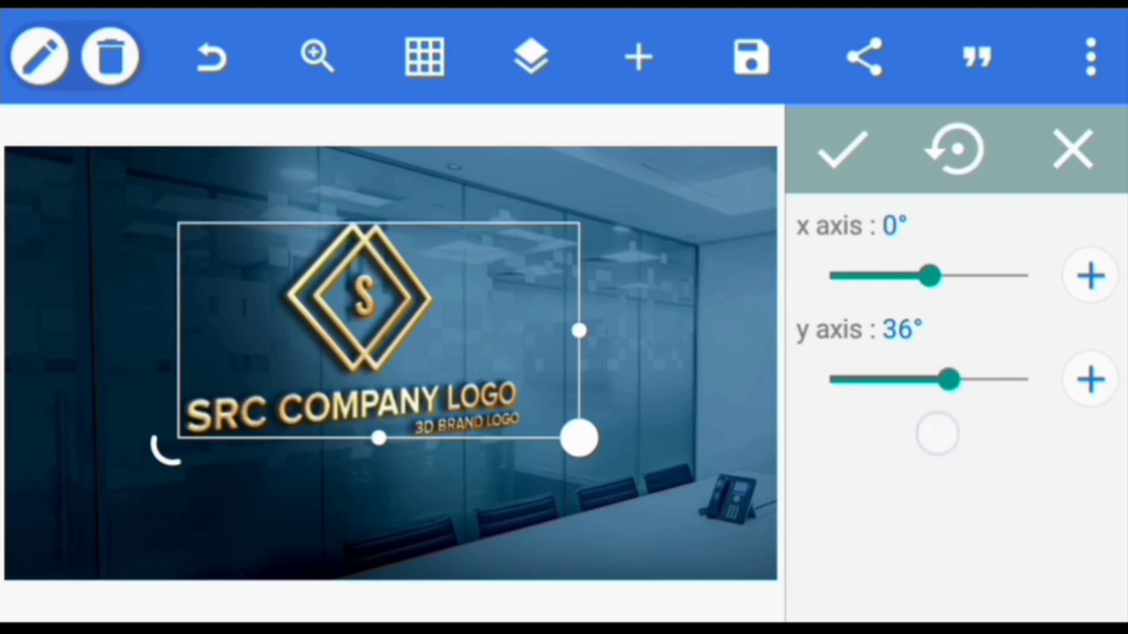
left_click_drag(937, 379, 938, 396)
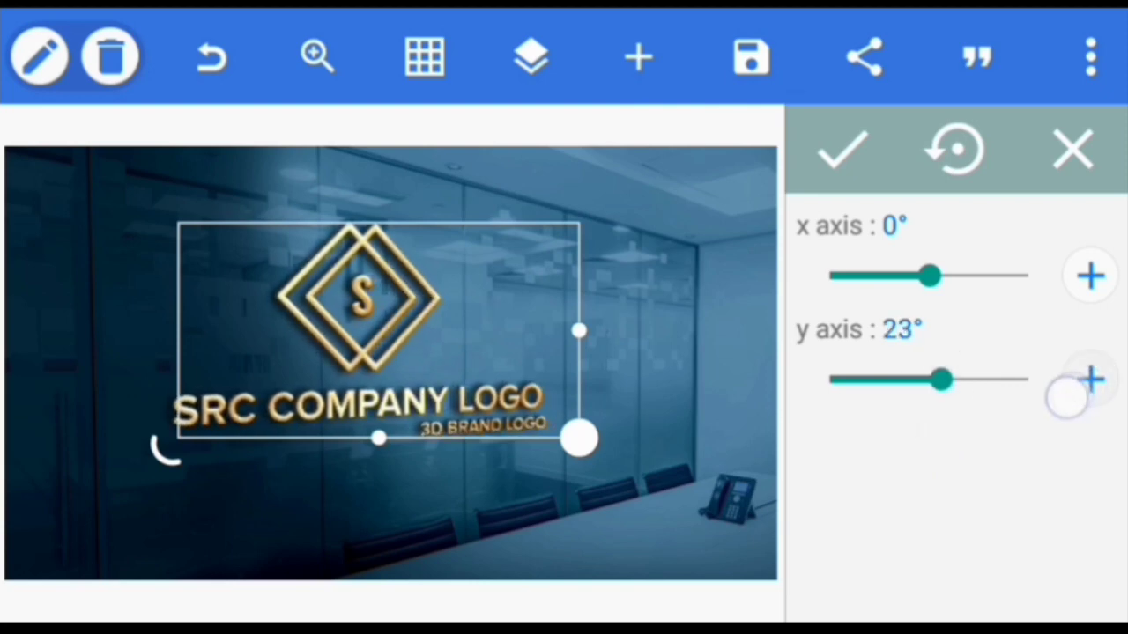